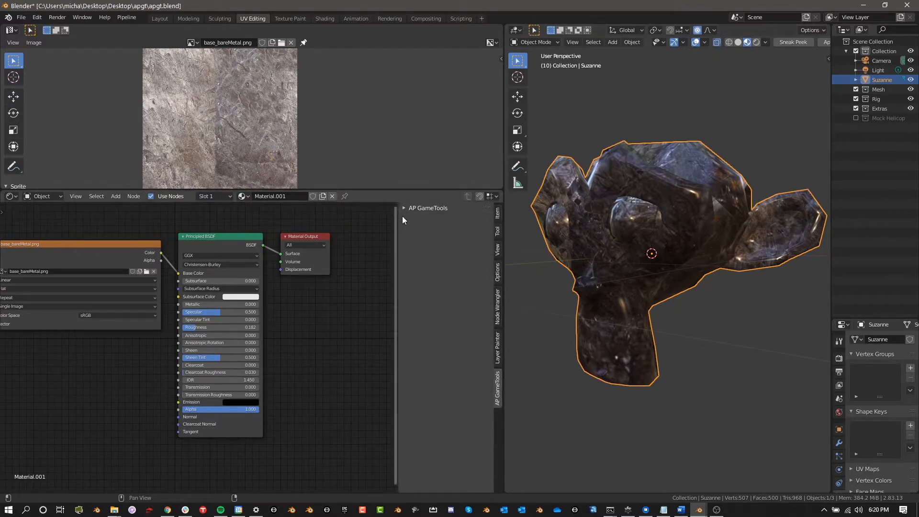
# Expand AP GameTools' Object Texture Resize Tools (256 to 4096, JPEG conversion), leaving World tools collapsed.
pyautogui.click(428, 208)
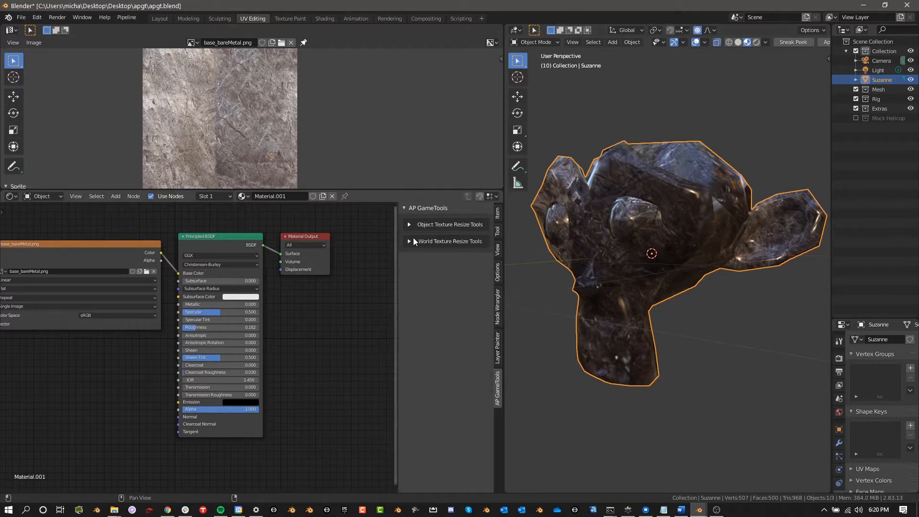
pyautogui.click(449, 224)
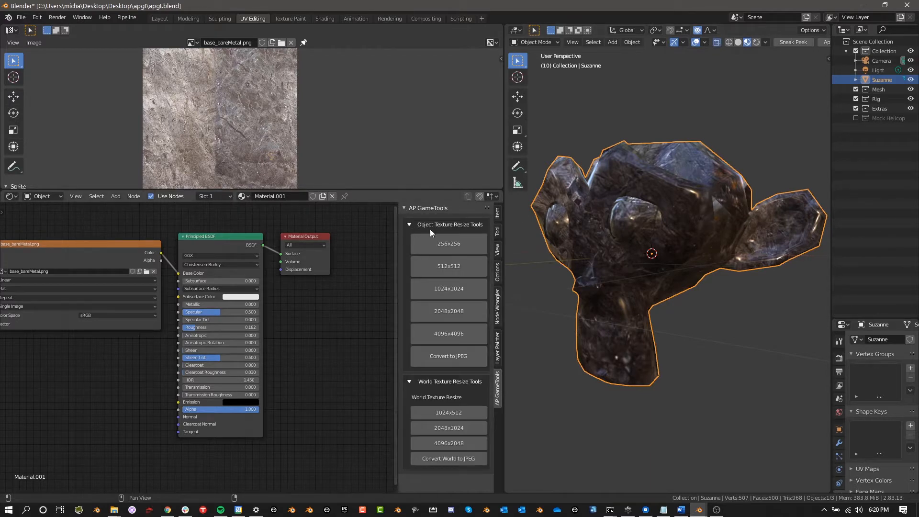
pyautogui.click(409, 224)
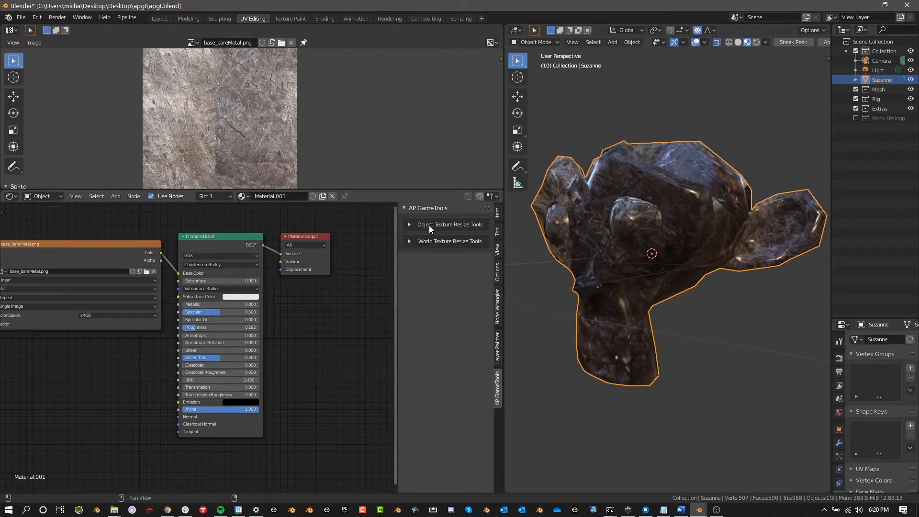
pyautogui.click(449, 224)
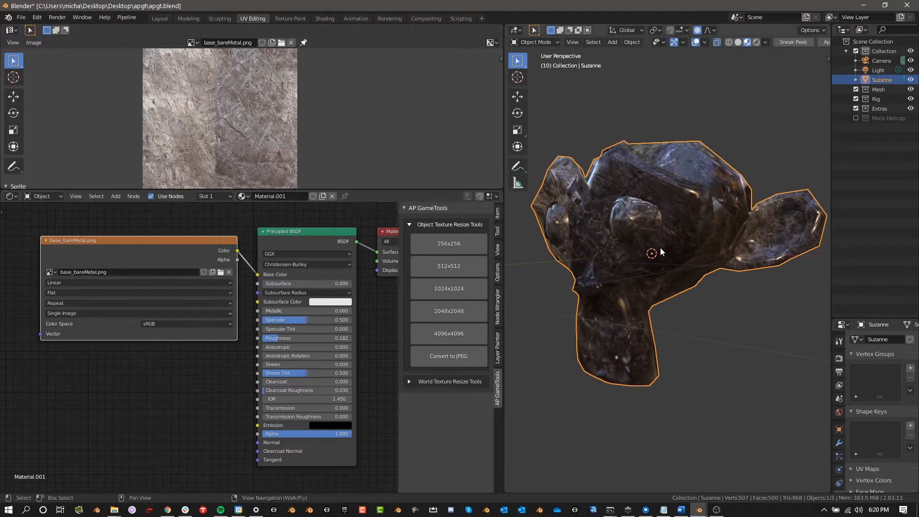
pyautogui.moveTo(571, 277)
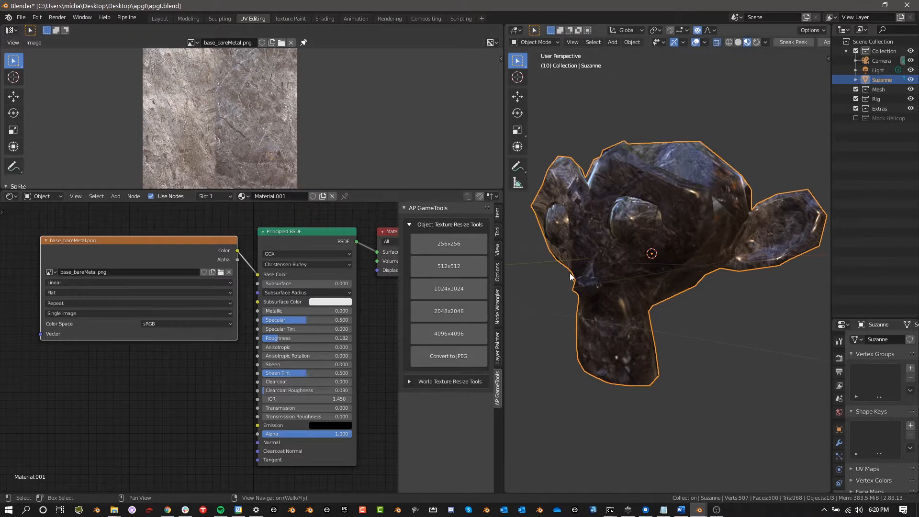
# Save the scene to apgt.blend with Ctrl+S.
pyautogui.press('ctrl+s')
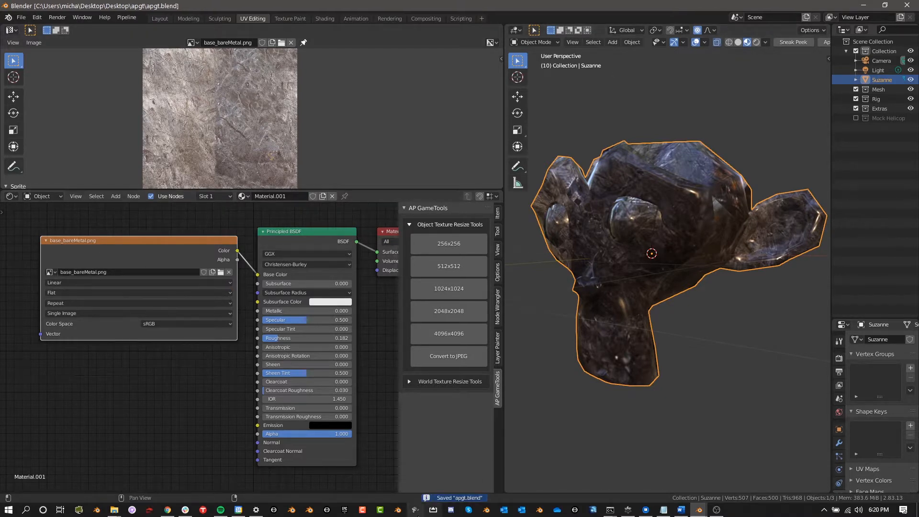
pyautogui.moveTo(289, 351)
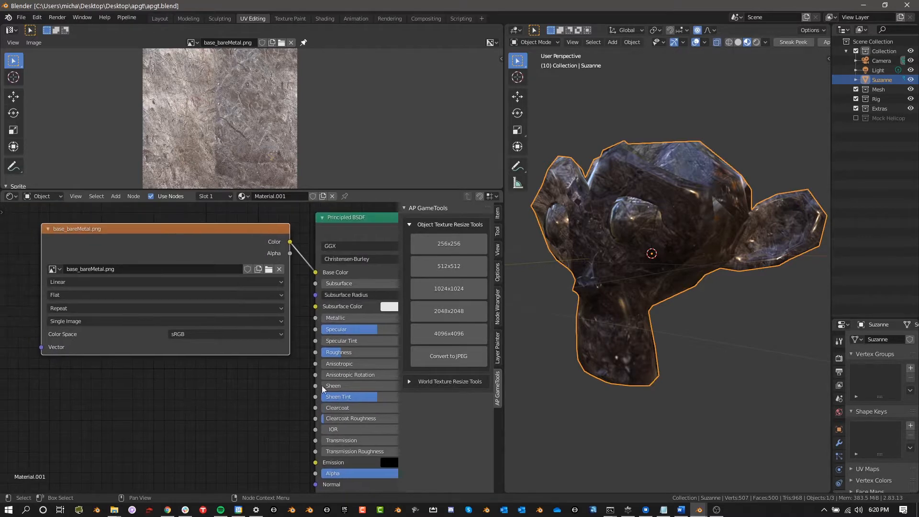
pyautogui.moveTo(112, 244)
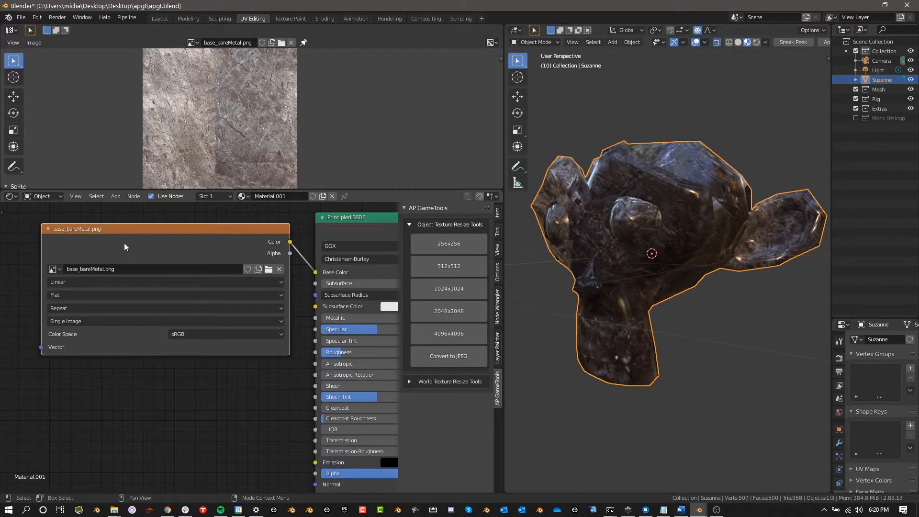
pyautogui.moveTo(264, 228)
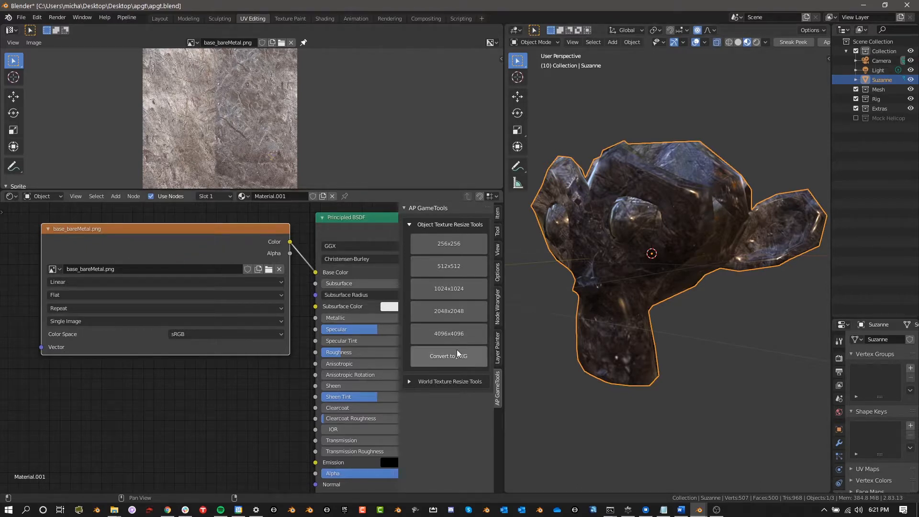
pyautogui.moveTo(459, 355)
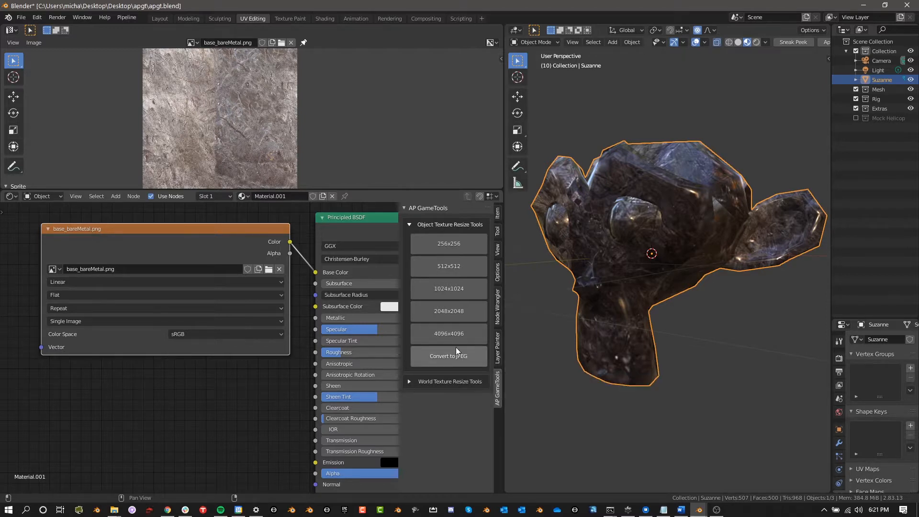
pyautogui.moveTo(449, 355)
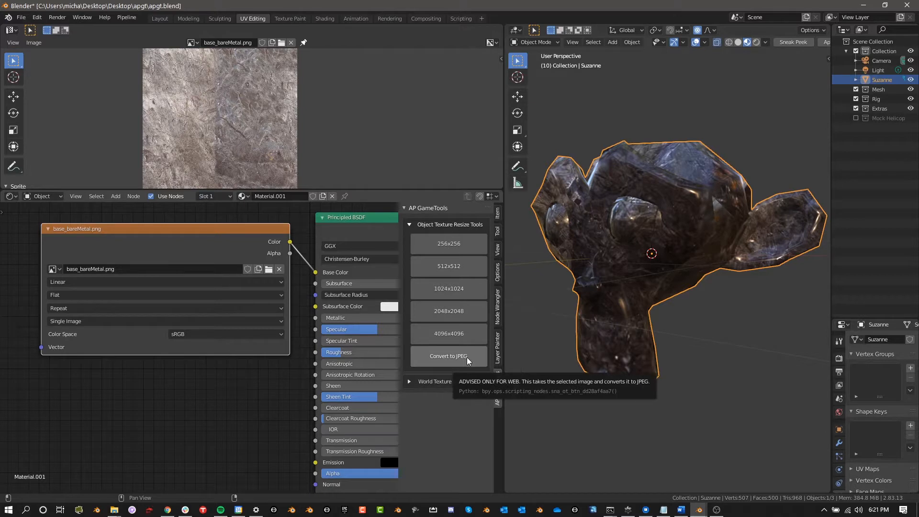
pyautogui.moveTo(466, 355)
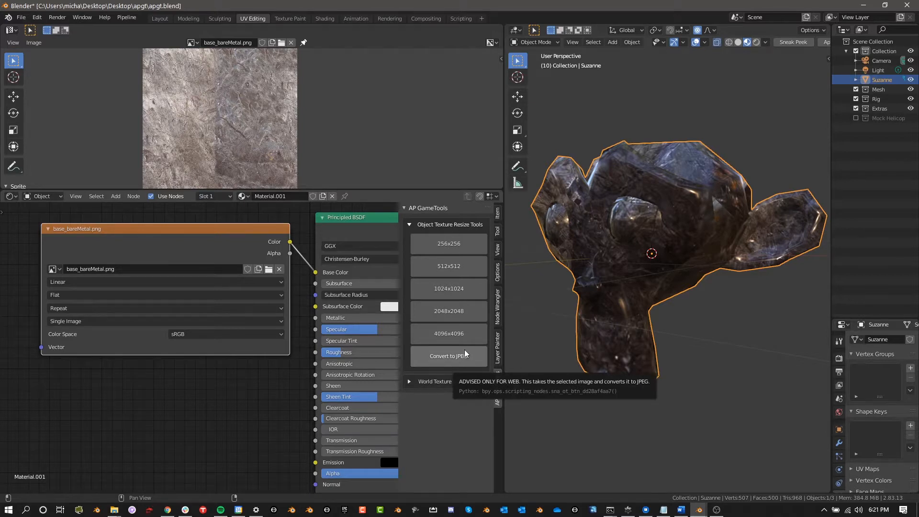
pyautogui.moveTo(460, 359)
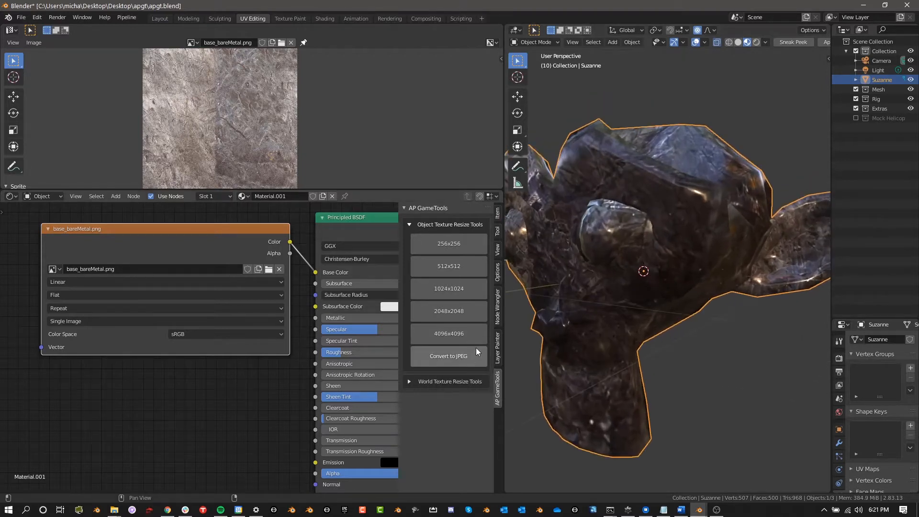
# Convert the monkey's base_bareMetal texture to a JPEG and orbit the view to inspect it.
pyautogui.click(448, 356)
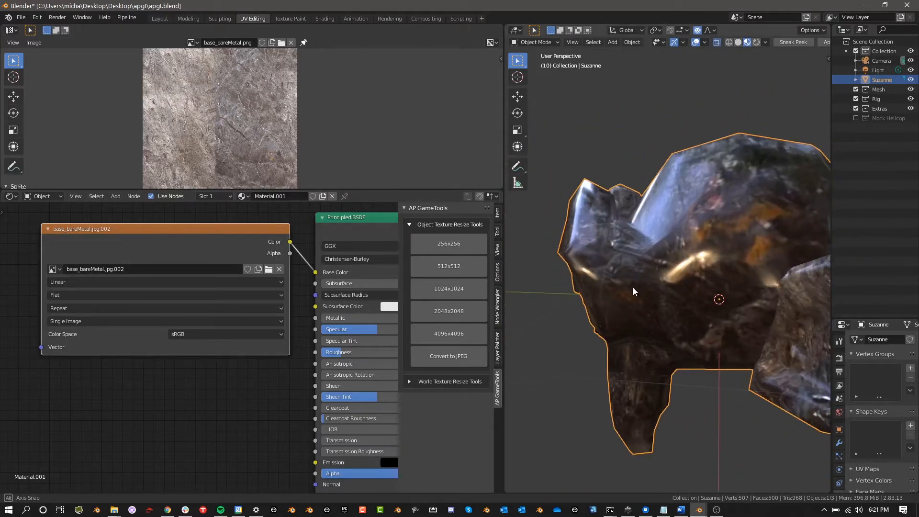
pyautogui.moveTo(633, 291); pyautogui.dragTo(698, 284)
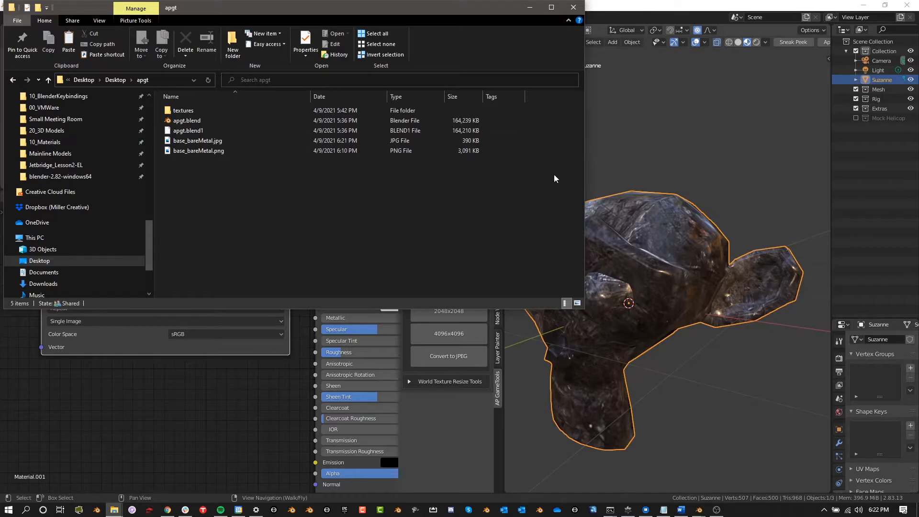
pyautogui.click(198, 151)
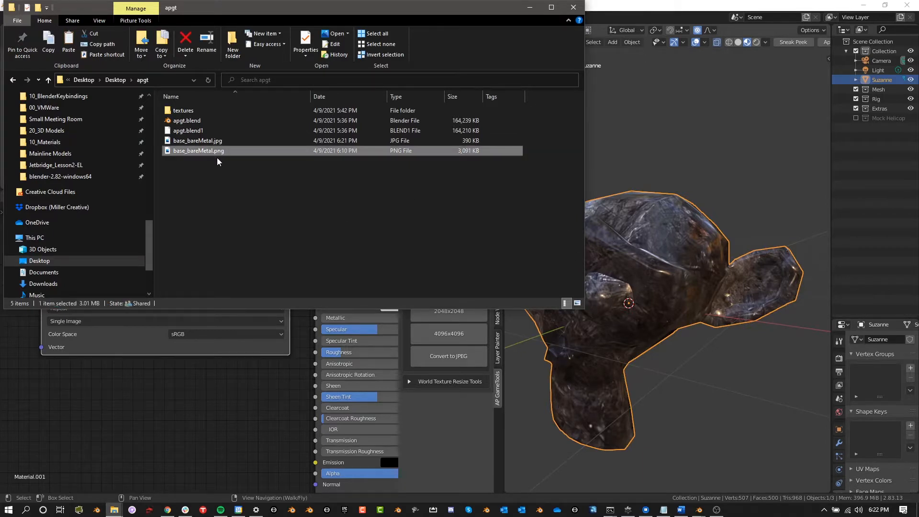
pyautogui.moveTo(298, 161)
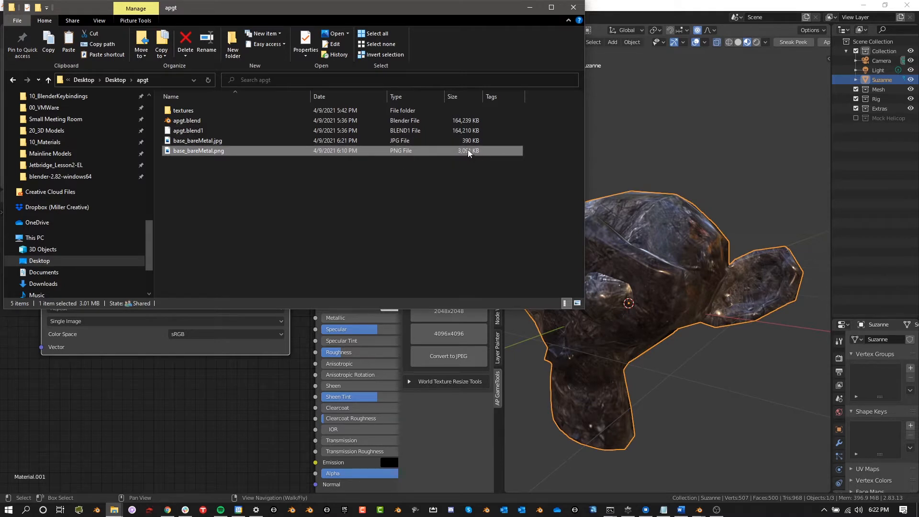
pyautogui.click(198, 141)
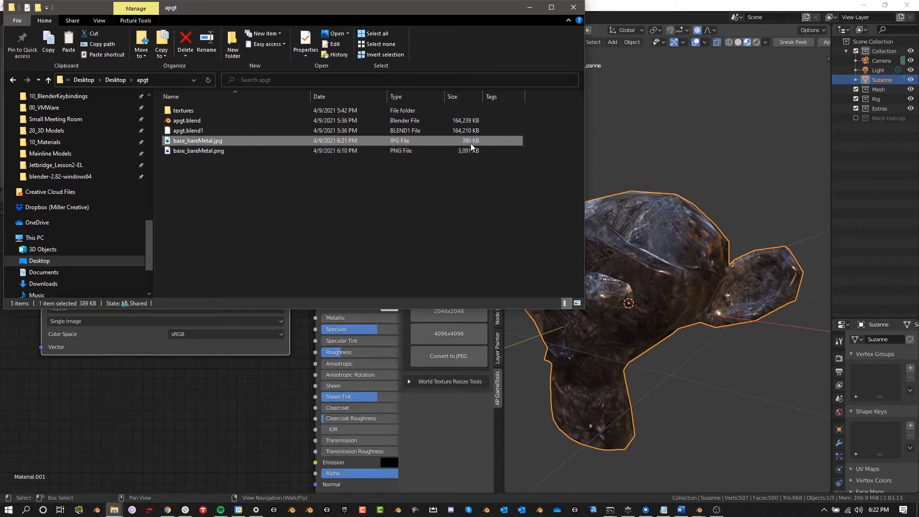
pyautogui.click(467, 168)
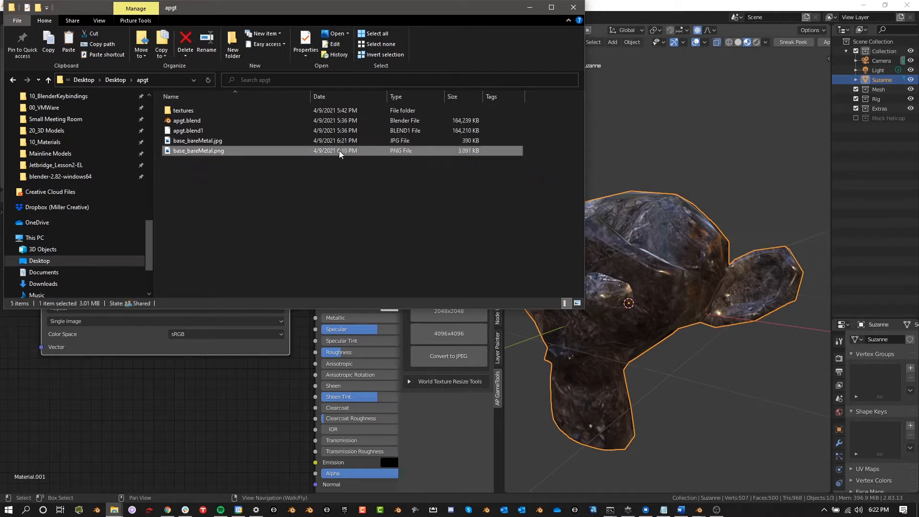
pyautogui.click(198, 140)
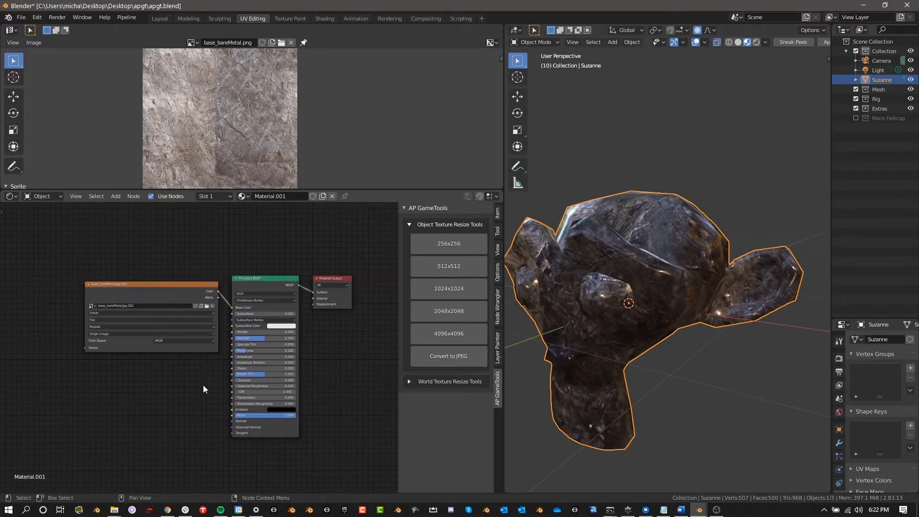
pyautogui.moveTo(216, 408)
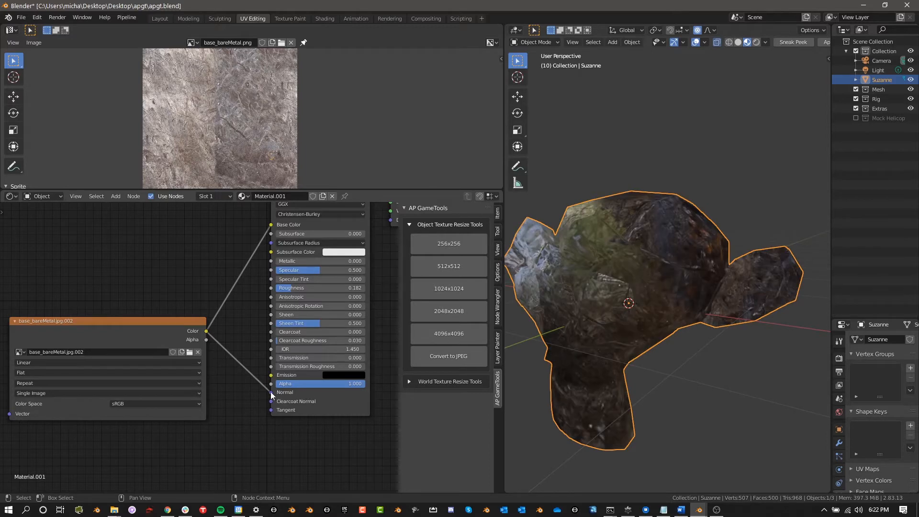
# Link the base_bareMetal texture's Alpha output to the Principled BSDF Alpha input.
pyautogui.moveTo(206, 330); pyautogui.dragTo(212, 264)
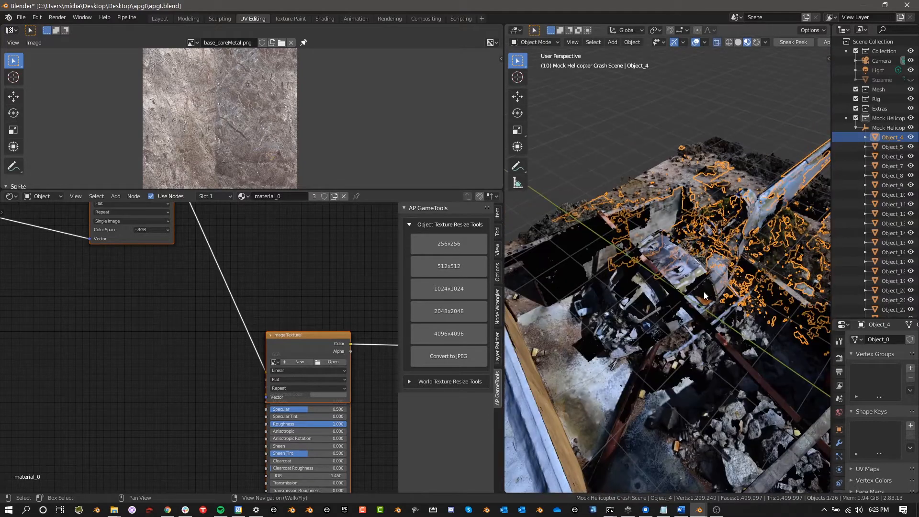
# Select a crash scan object to display material_2's base color texture atlas.
pyautogui.click(893, 147)
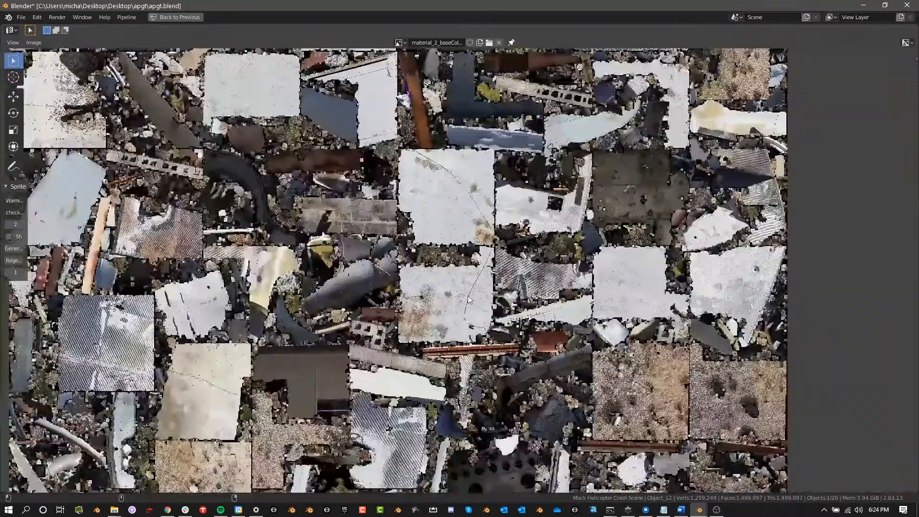
pyautogui.scroll(-3)
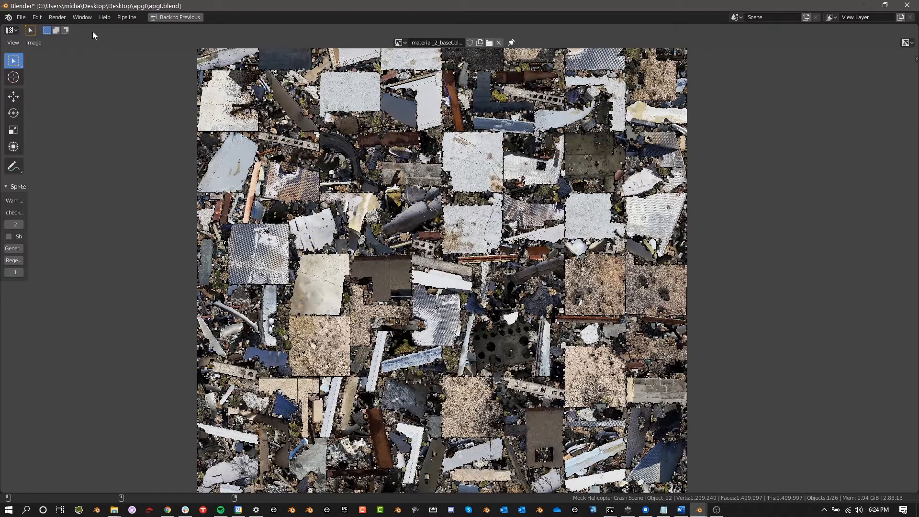
pyautogui.click(33, 42)
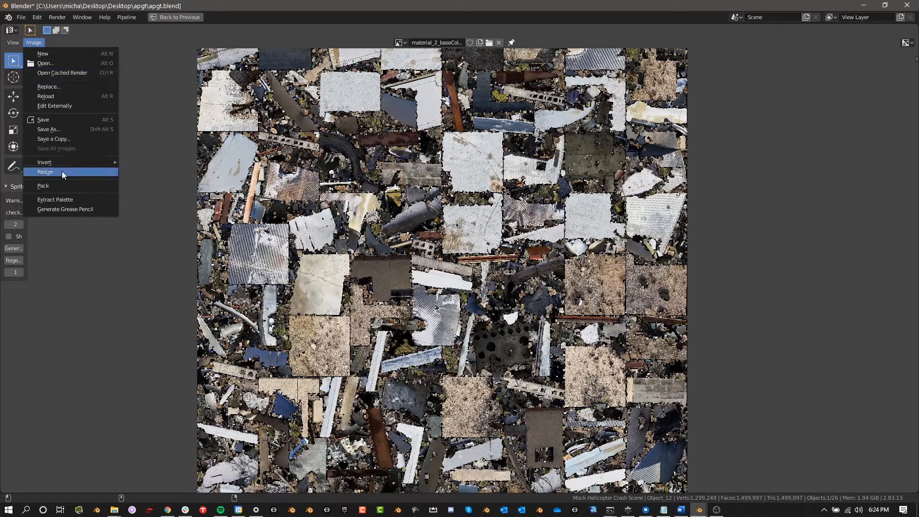
pyautogui.click(45, 172)
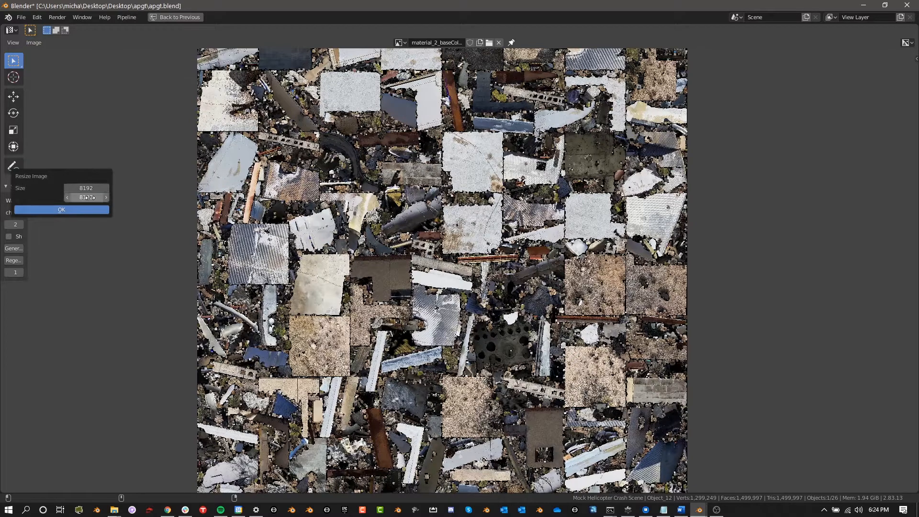
pyautogui.click(61, 210)
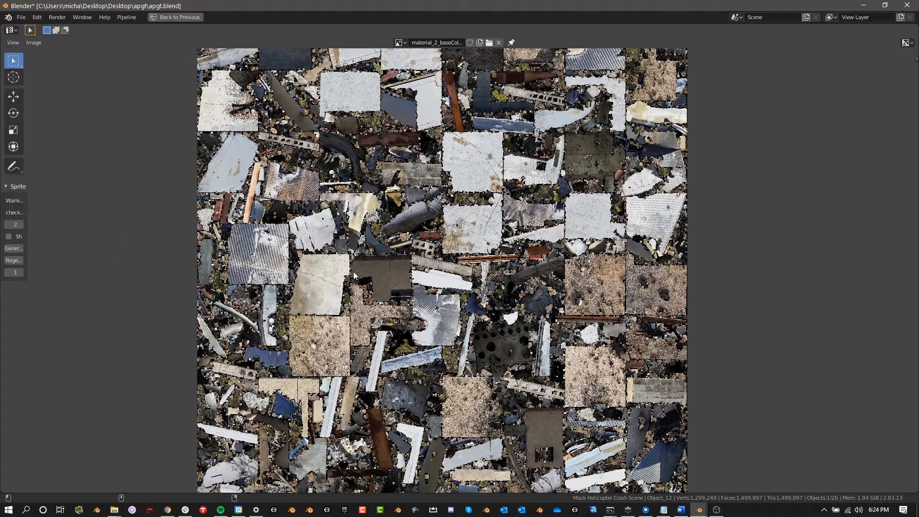
pyautogui.click(252, 18)
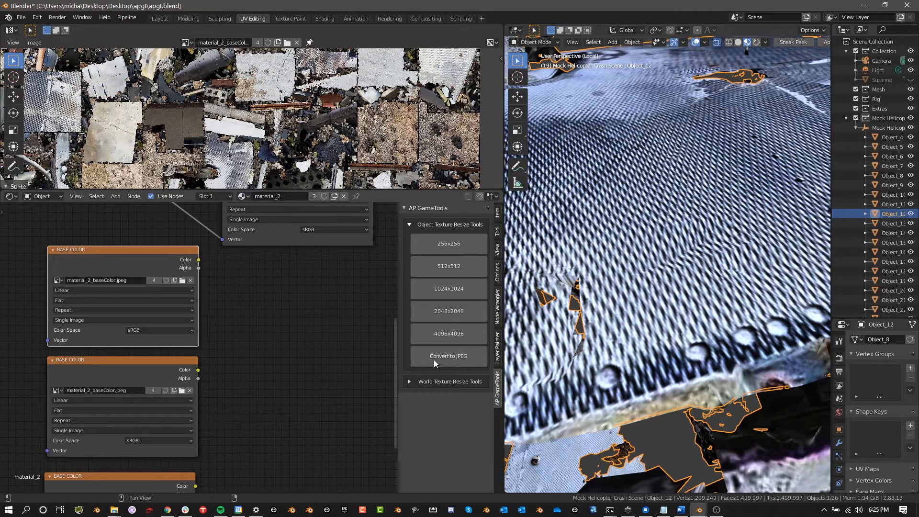
# Make 4096 texture copies and assign the _4096 and _2048 images to the Base Color nodes.
pyautogui.click(448, 333)
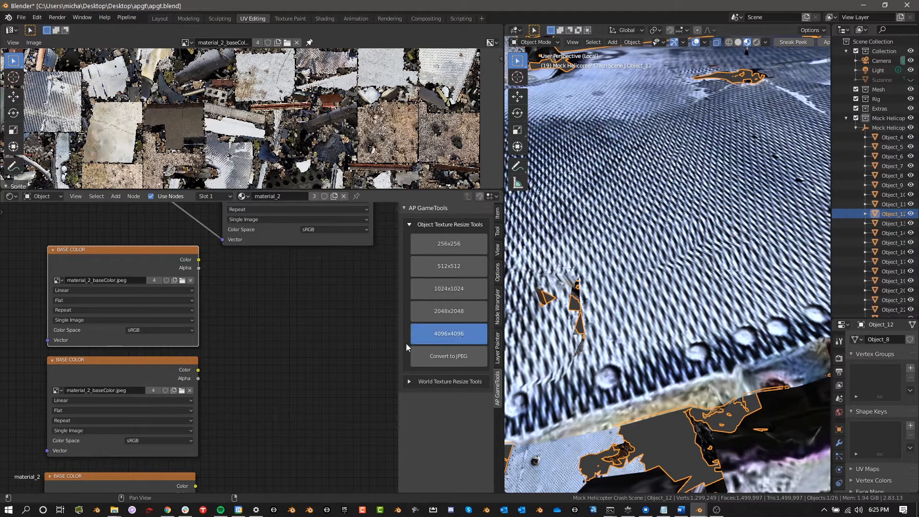
pyautogui.moveTo(99, 283)
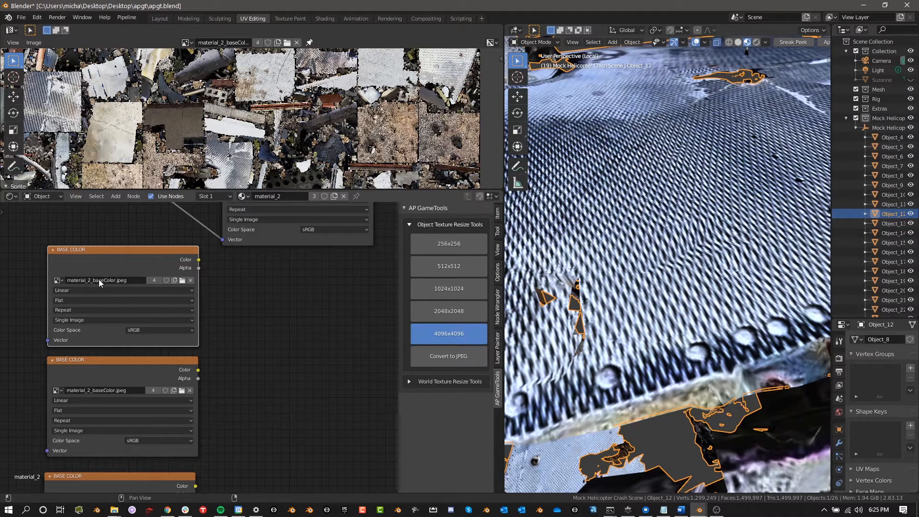
pyautogui.click(449, 334)
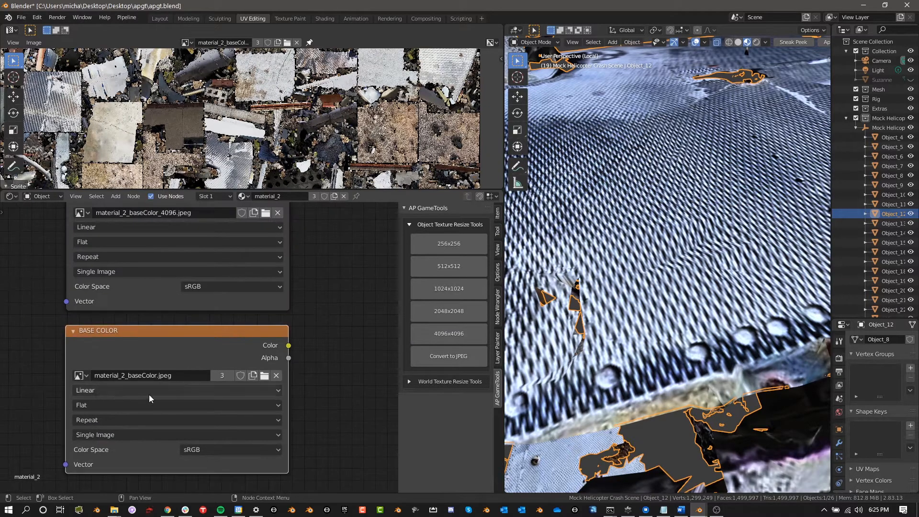
pyautogui.click(448, 311)
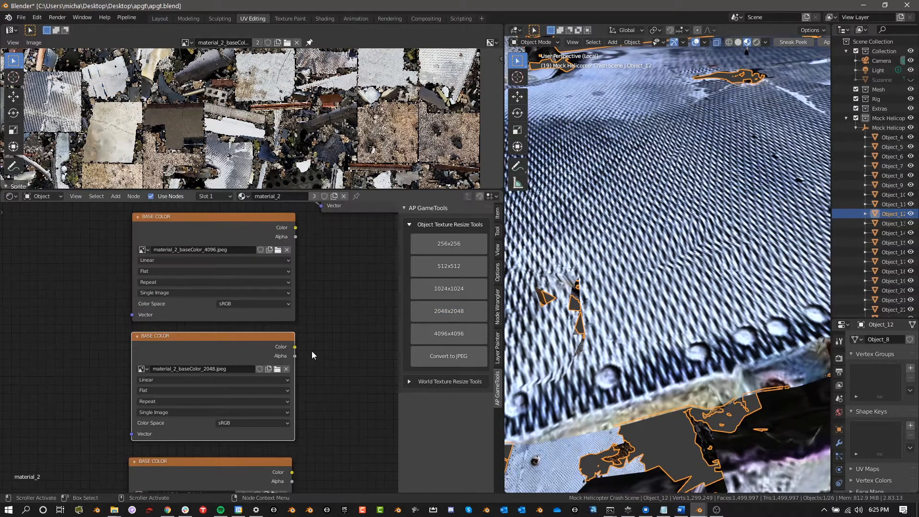
pyautogui.scroll(-3)
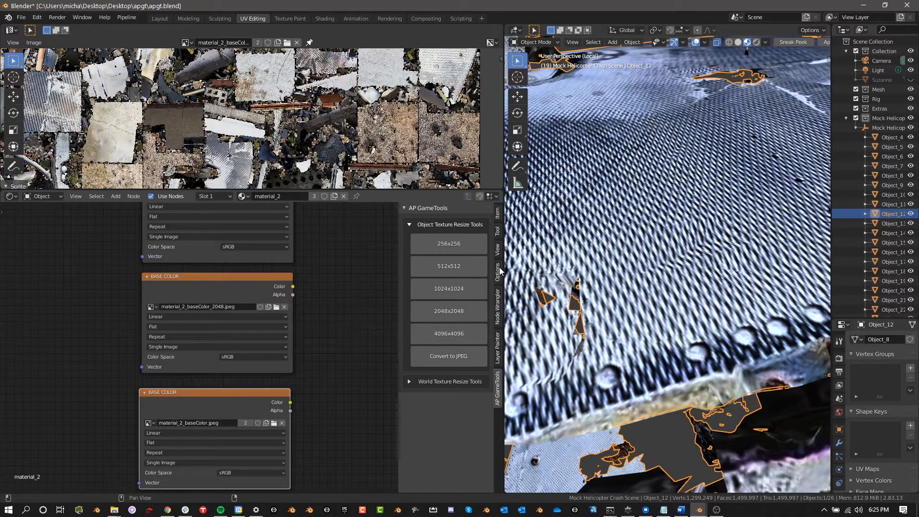
pyautogui.click(448, 288)
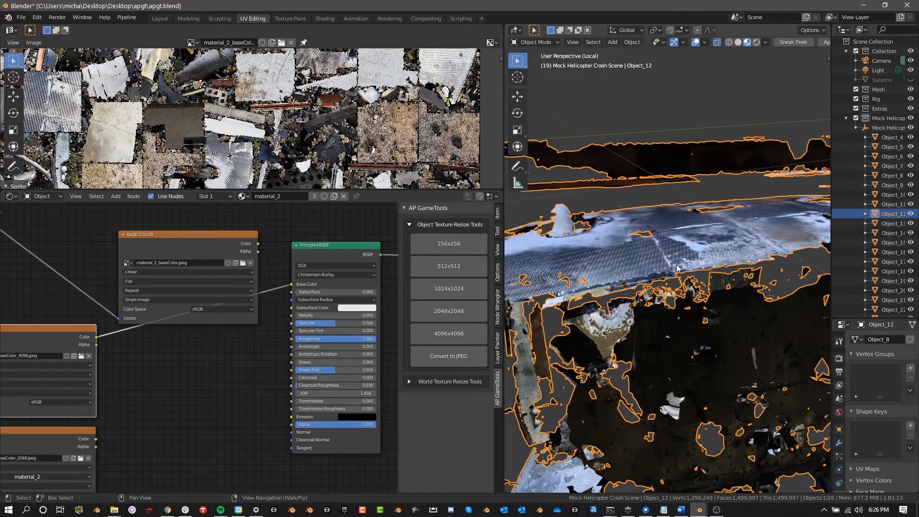
pyautogui.moveTo(686, 315)
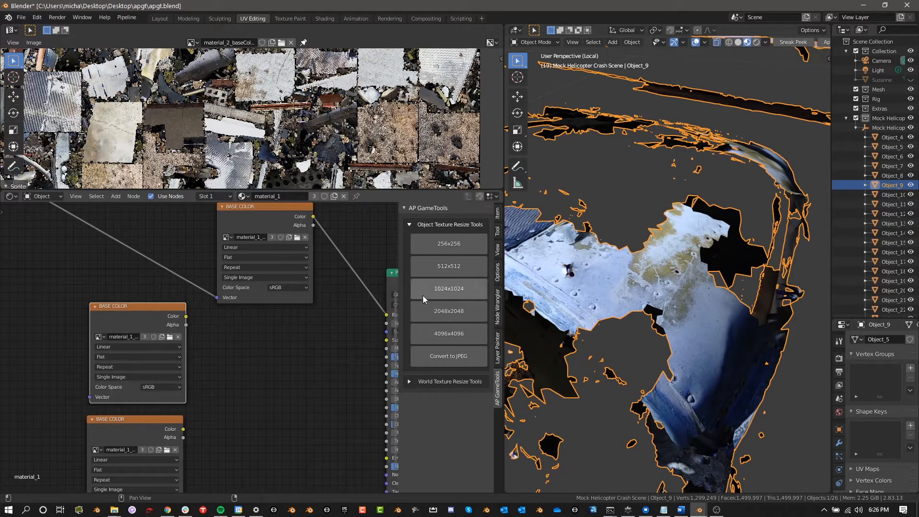
# Feed material_1's base colour texture into the Principled BSDF Base Color and adjust the view.
pyautogui.moveTo(185, 316); pyautogui.dragTo(367, 316)
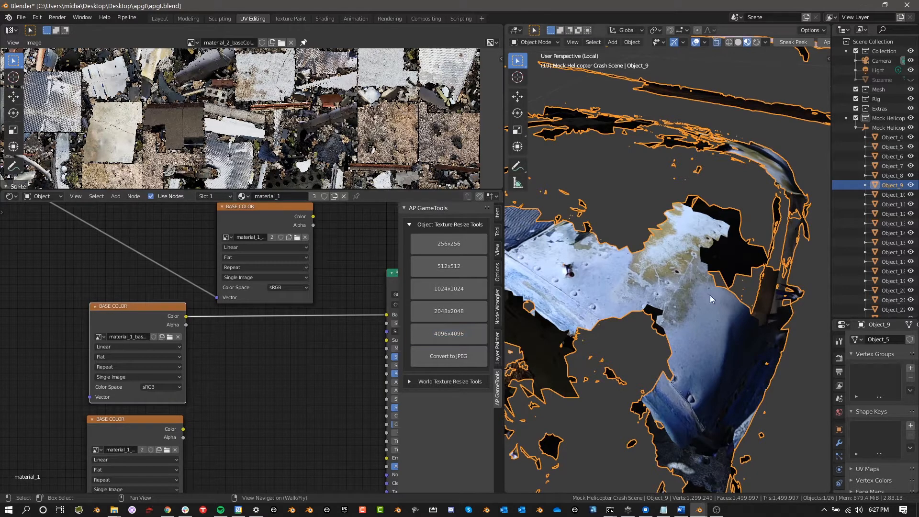
pyautogui.moveTo(689, 285)
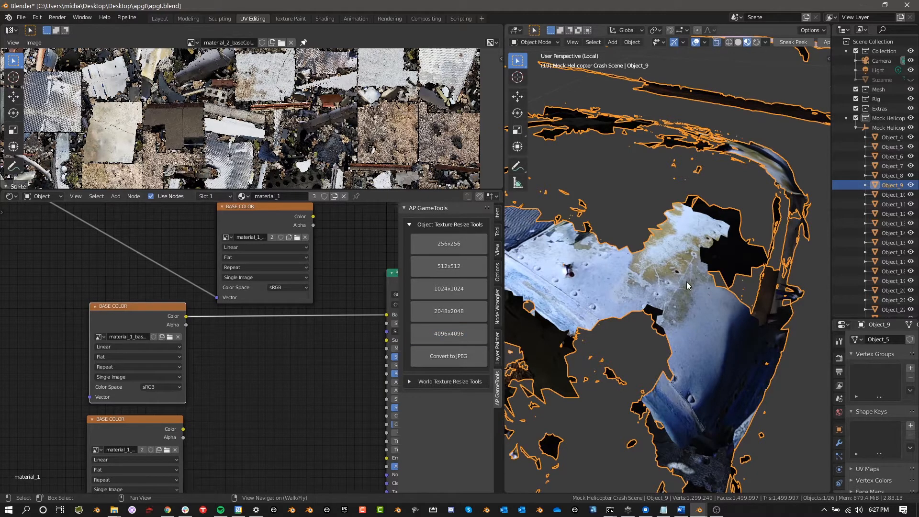
pyautogui.moveTo(674, 277)
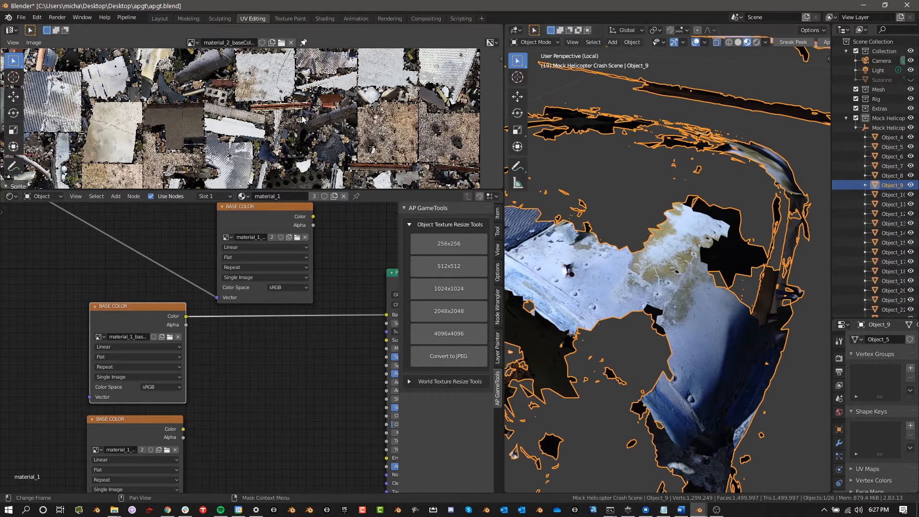
pyautogui.moveTo(301, 109)
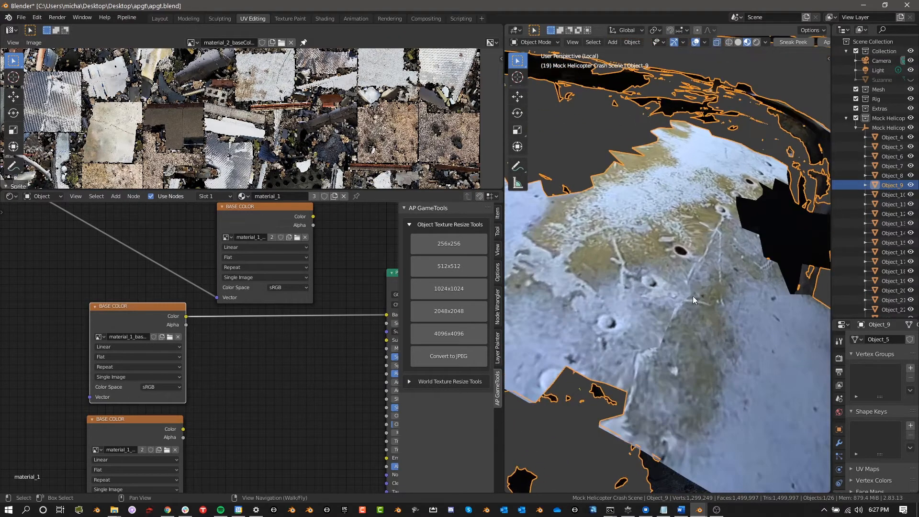
pyautogui.moveTo(313, 224); pyautogui.dragTo(379, 316)
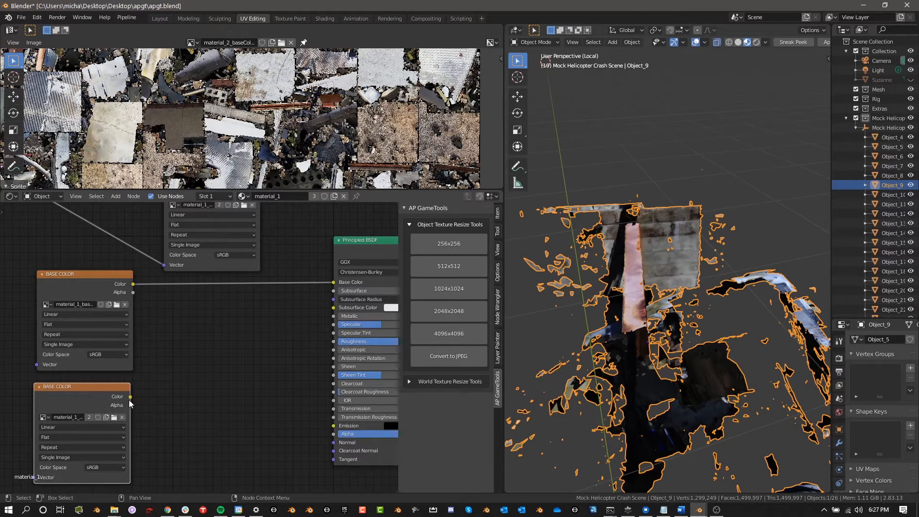
# Generate 2048x2048 copies of material_1's texture and zoom in on the wreckage.
pyautogui.click(448, 311)
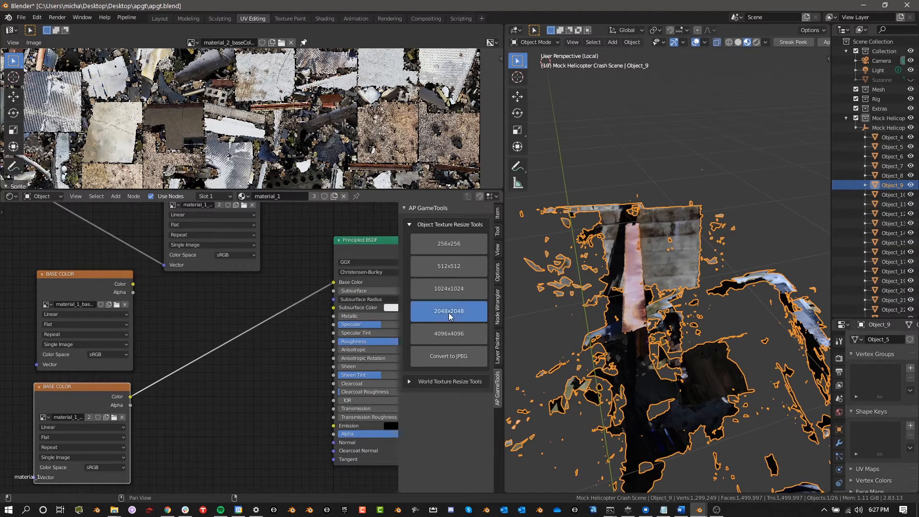
pyautogui.moveTo(689, 220)
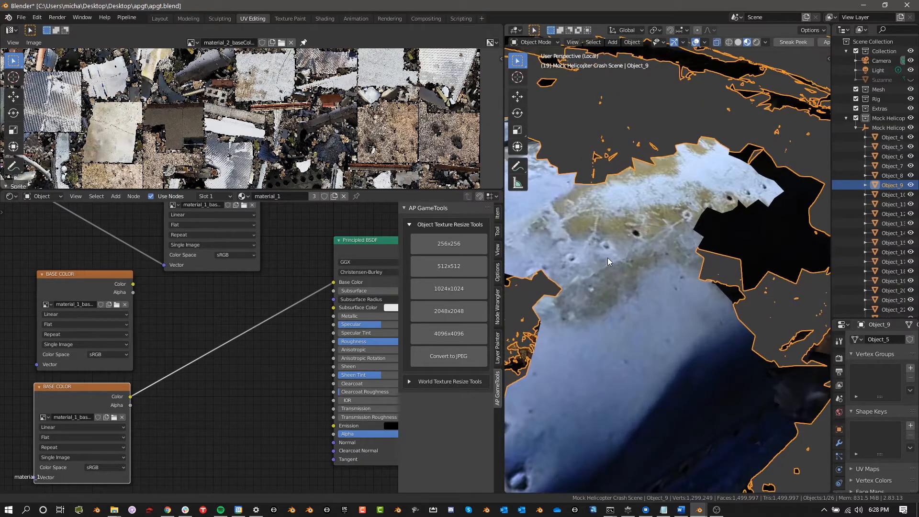
pyautogui.moveTo(608, 261); pyautogui.dragTo(709, 291)
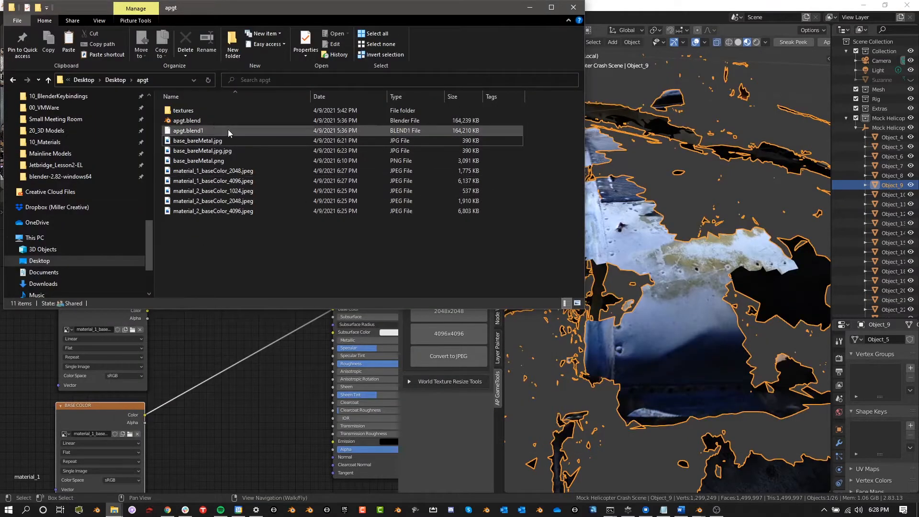
# Preview the new 8192x8192 temporary JPG (12,392 KB) in File Explorer and compare file sizes.
pyautogui.doubleClick(183, 110)
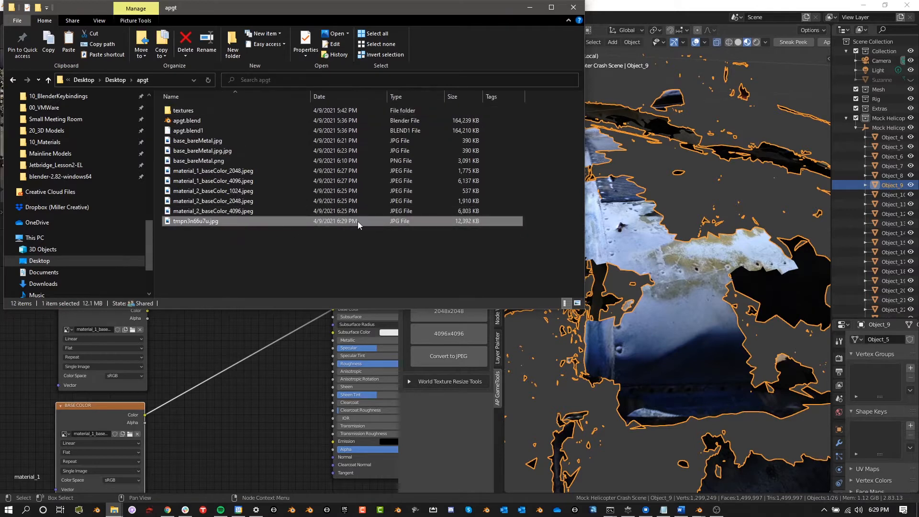
pyautogui.doubleClick(195, 221)
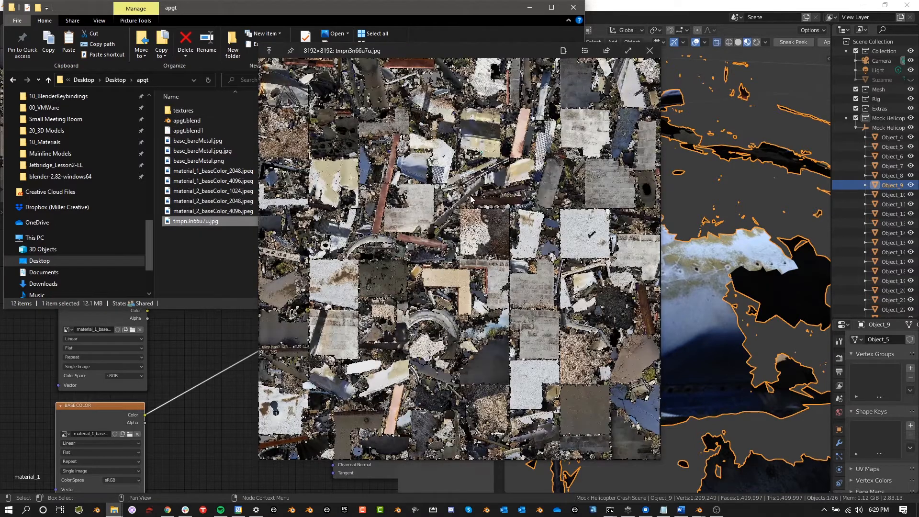
pyautogui.click(649, 51)
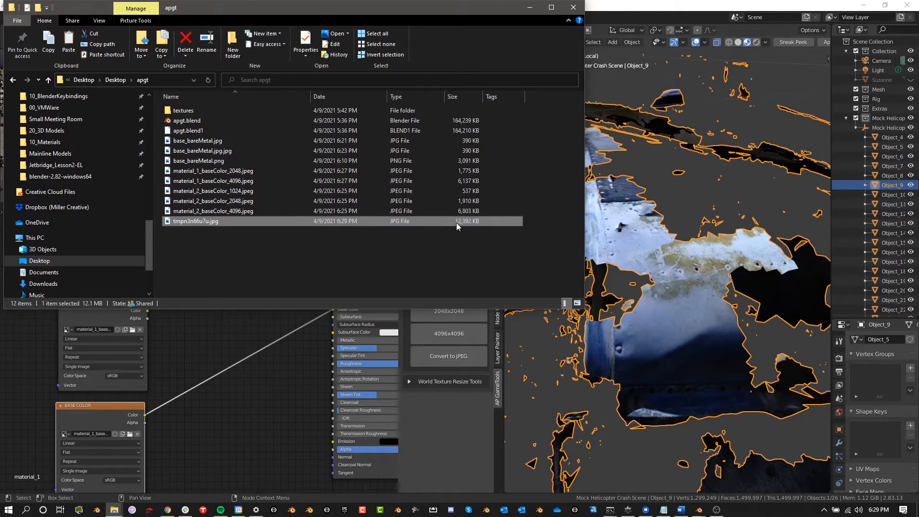
pyautogui.click(212, 170)
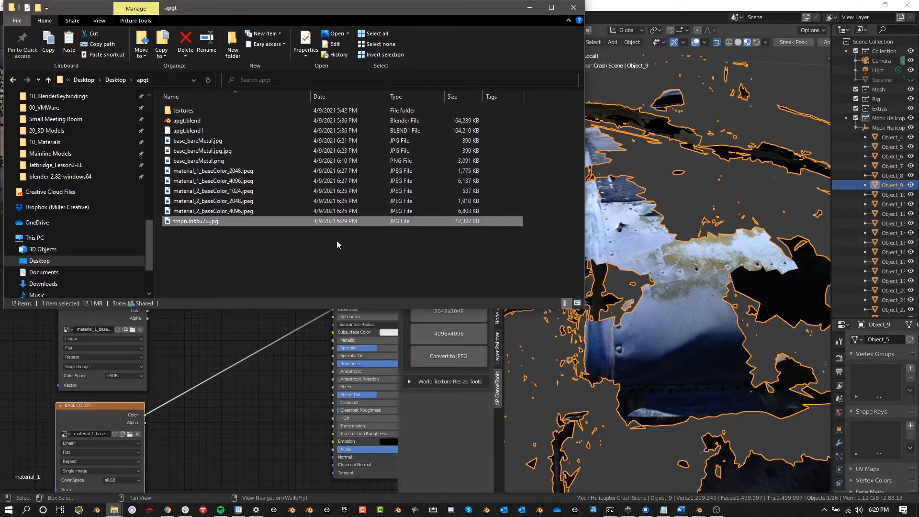
pyautogui.doubleClick(195, 221)
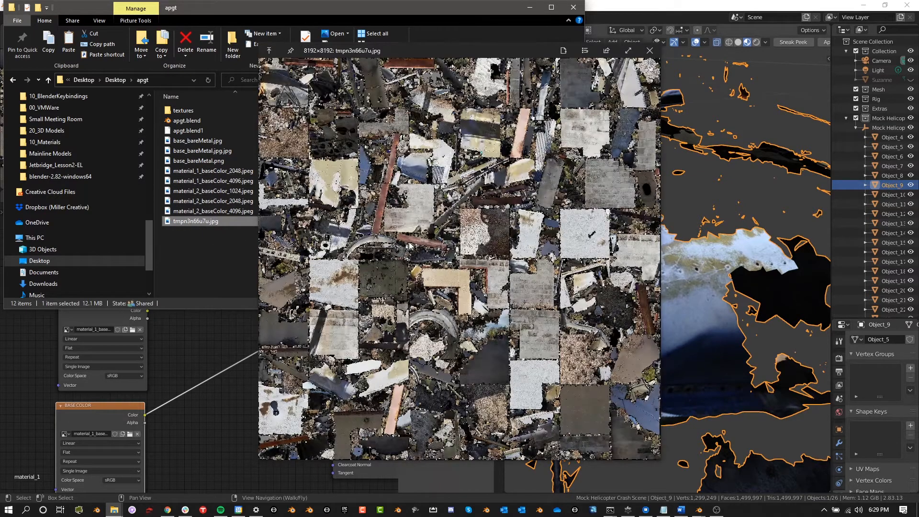
pyautogui.moveTo(290, 202)
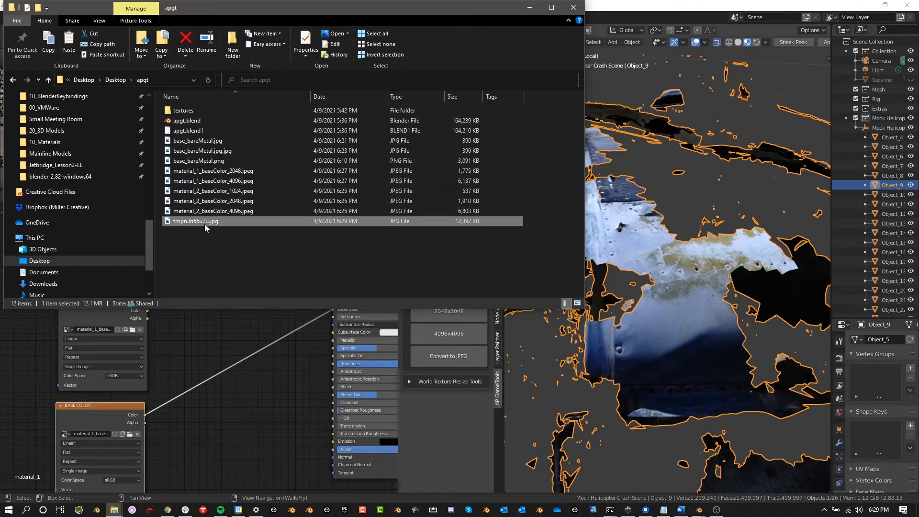
pyautogui.doubleClick(195, 221)
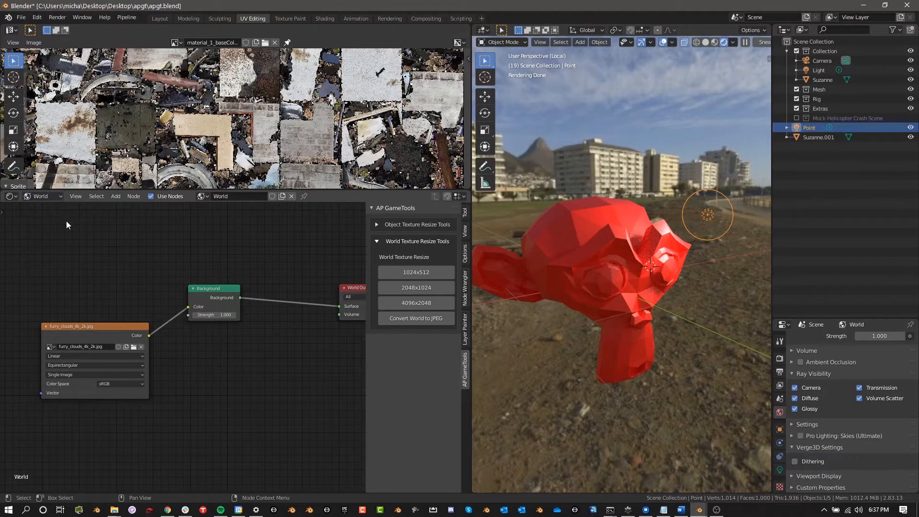
# Toggle the resize panels and set the world Environment Texture to furry_clouds_4k.hdr.
pyautogui.click(378, 241)
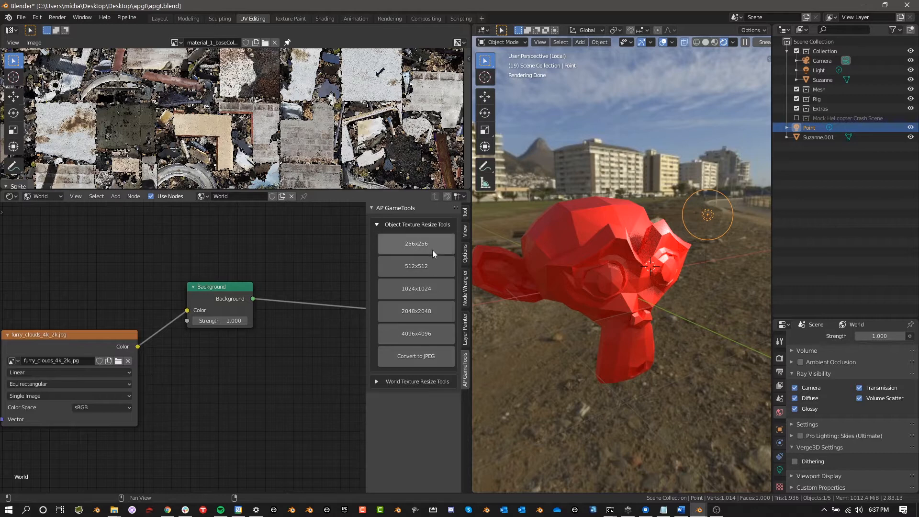
pyautogui.click(378, 224)
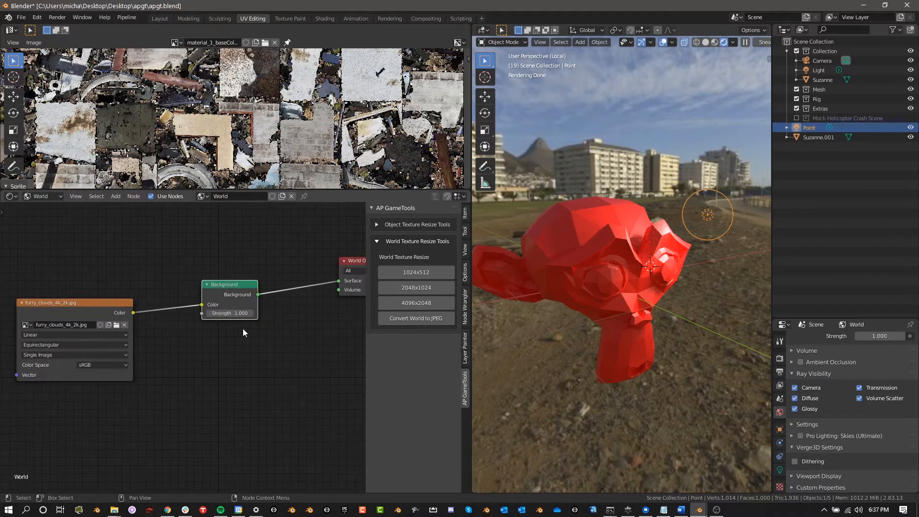
pyautogui.moveTo(415, 318)
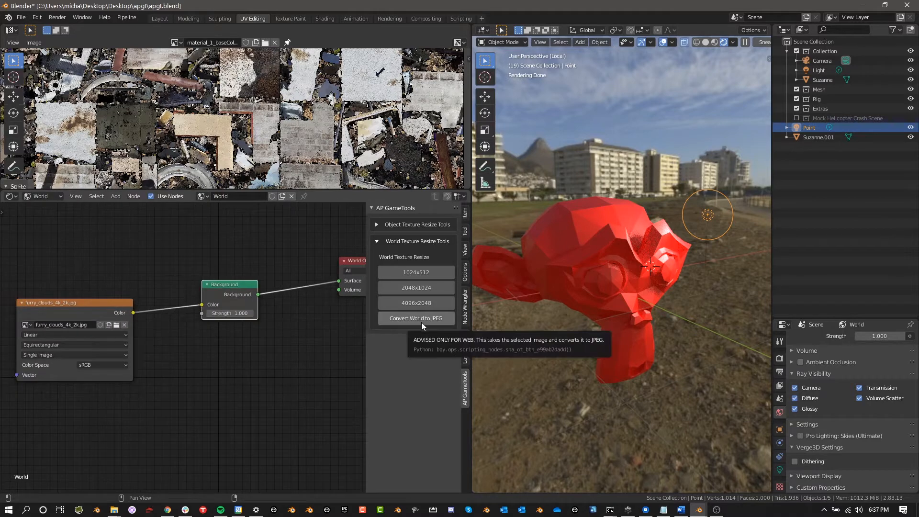
pyautogui.moveTo(323, 382)
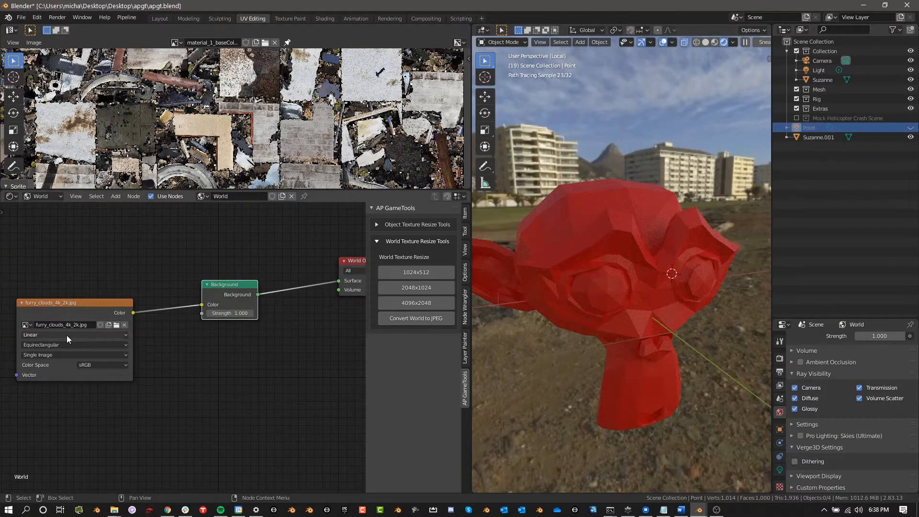
pyautogui.click(59, 324)
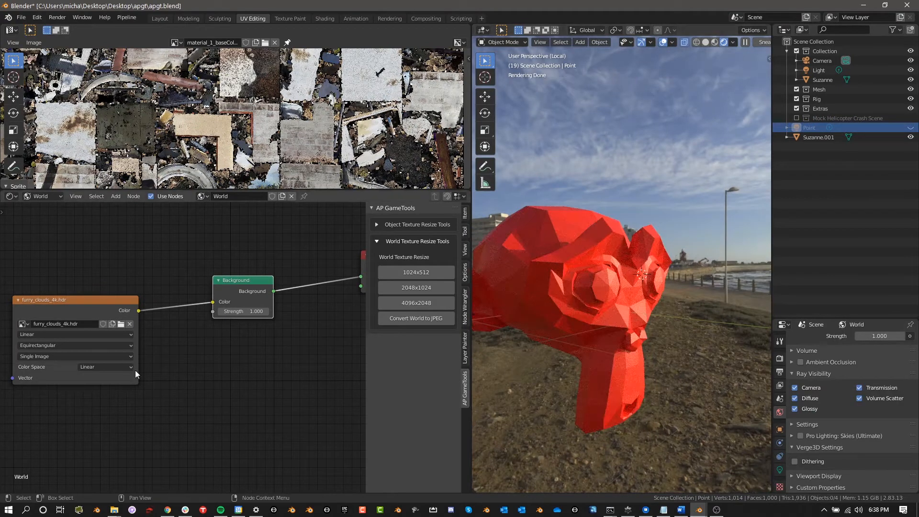
# Try furry_clouds_4k_2k.jpg as the world image, then revert to the original 4K HDR.
pyautogui.click(22, 323)
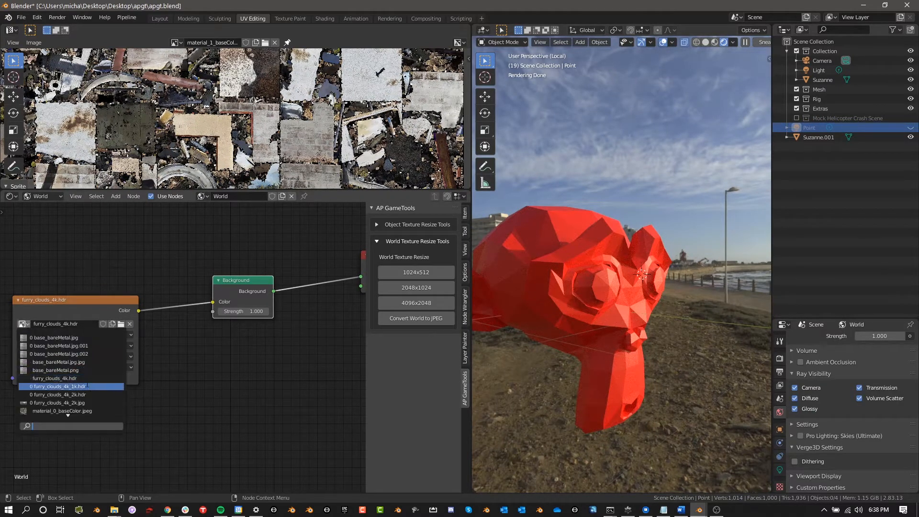
pyautogui.click(58, 403)
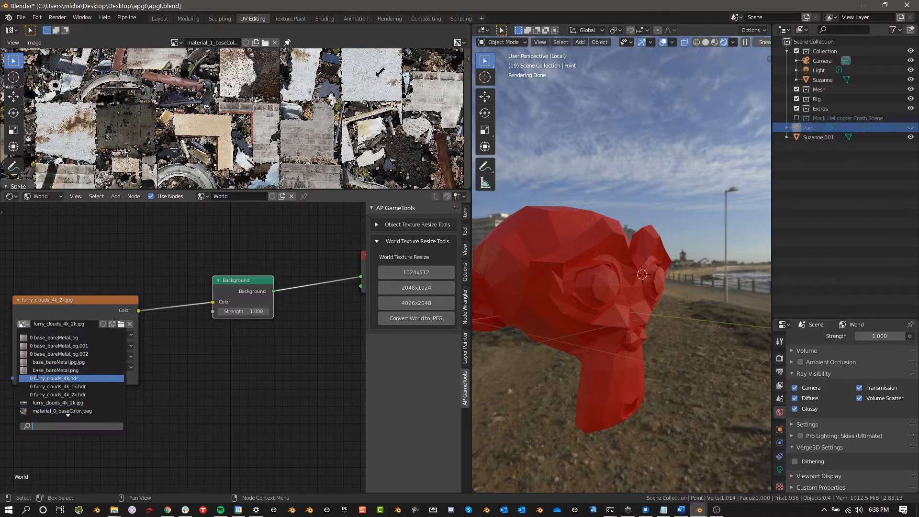
pyautogui.click(55, 378)
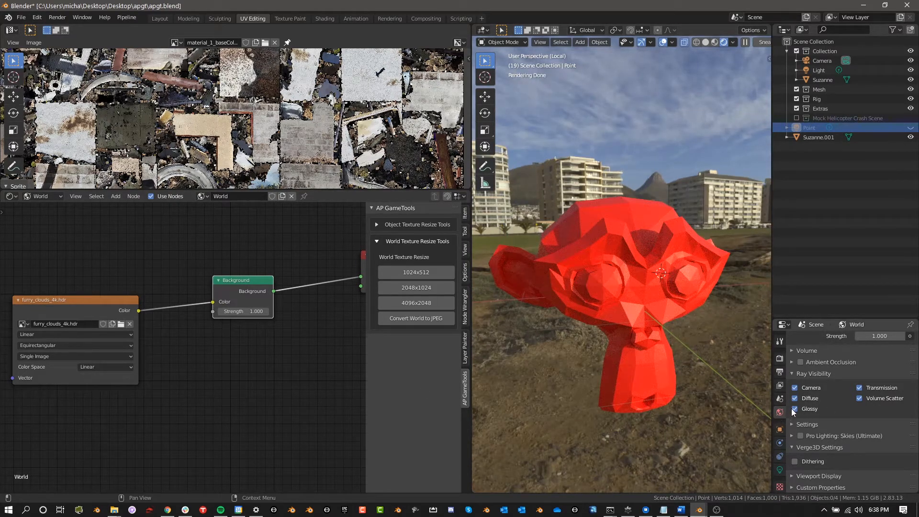
# Turn off the world's glossy ray visibility and use furry_clouds_4k_2k.jpg as its image.
pyautogui.click(794, 398)
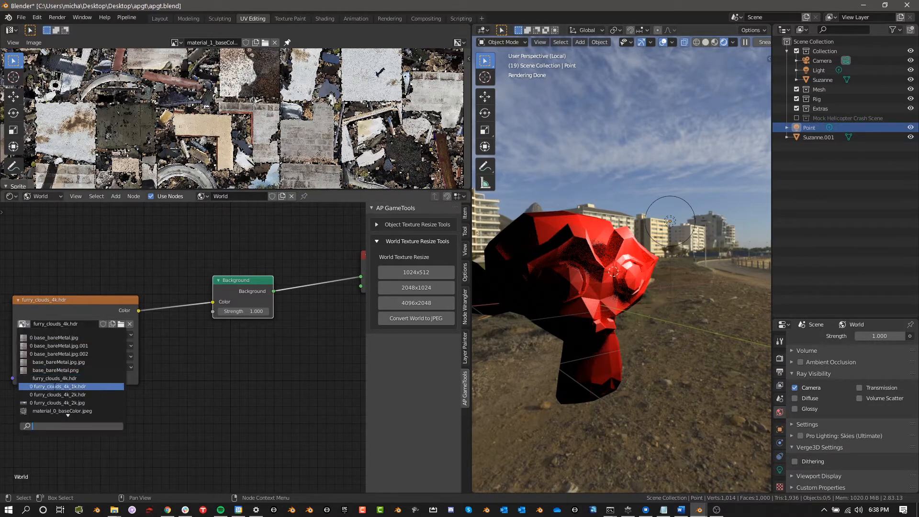
pyautogui.click(58, 403)
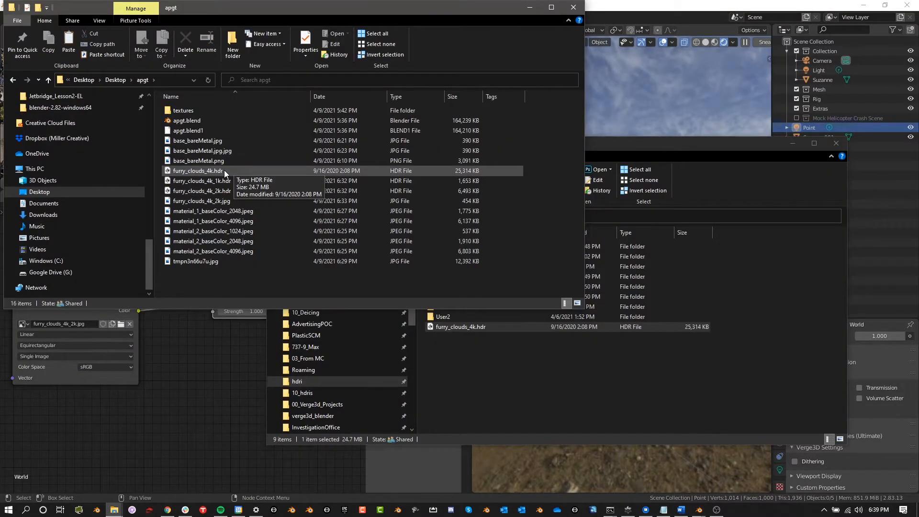
# Select furry_clouds_4k.hdr (25,314 KB) against its 1K (1,653 KB) and 2K (6,493 KB) copies.
pyautogui.click(198, 170)
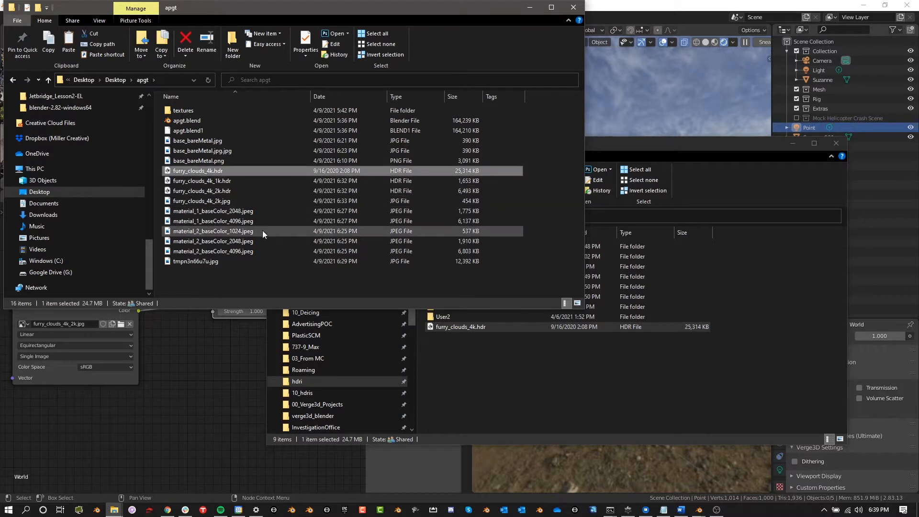
pyautogui.click(202, 200)
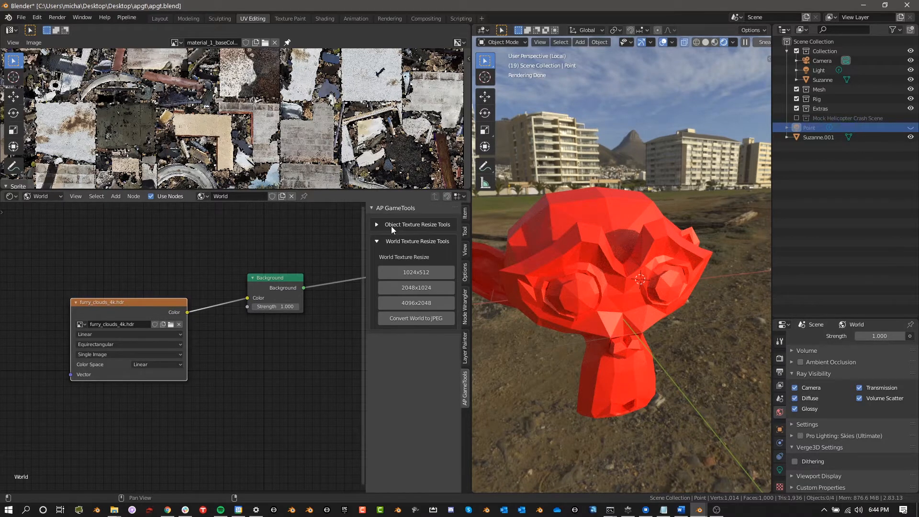
pyautogui.moveTo(399, 264)
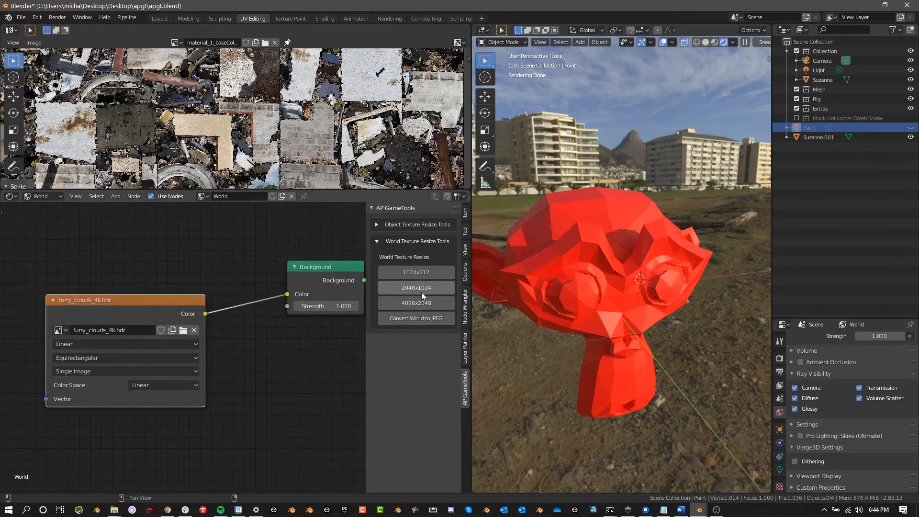
# Resize the world HDR to 2048x1024 in AP GameTools' World Texture Resize Tools.
pyautogui.click(416, 287)
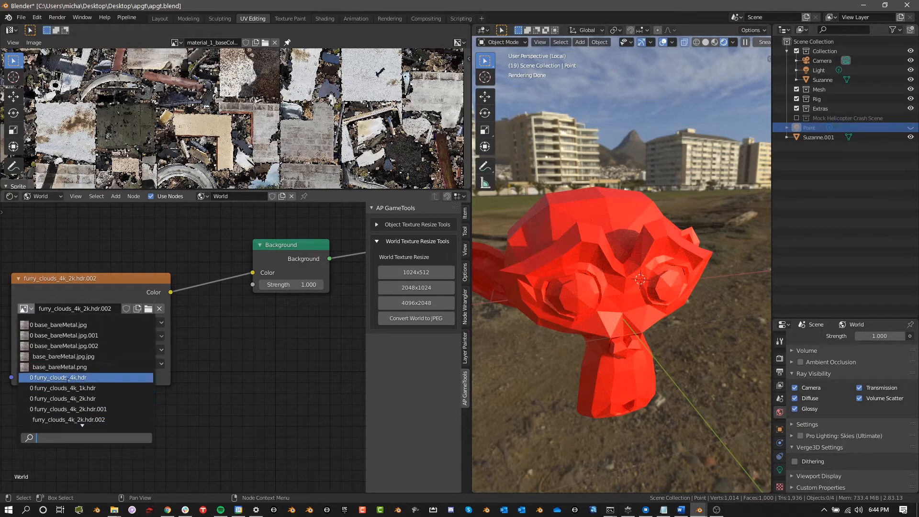
# Switch the world image from furry_clouds_4k.hdr to the 2K HDR copy, ending on the 1K HDR.
pyautogui.click(57, 376)
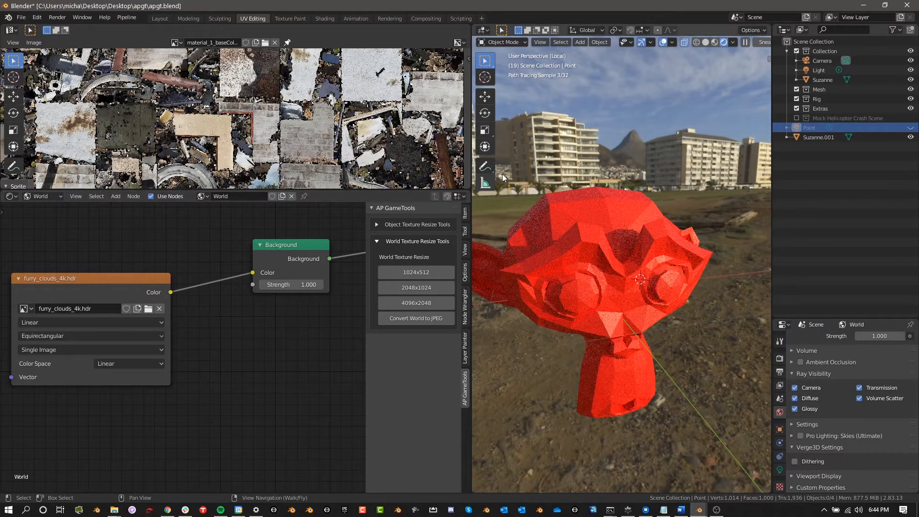
pyautogui.click(23, 309)
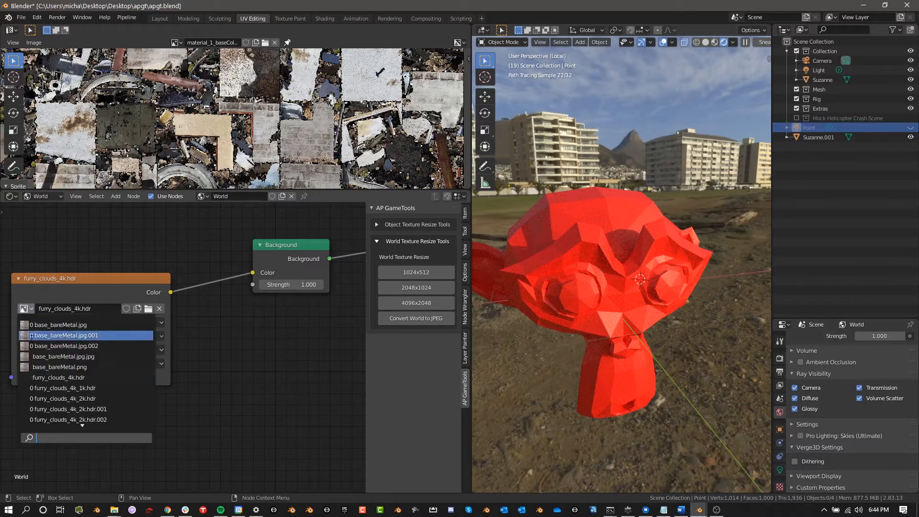
pyautogui.click(64, 398)
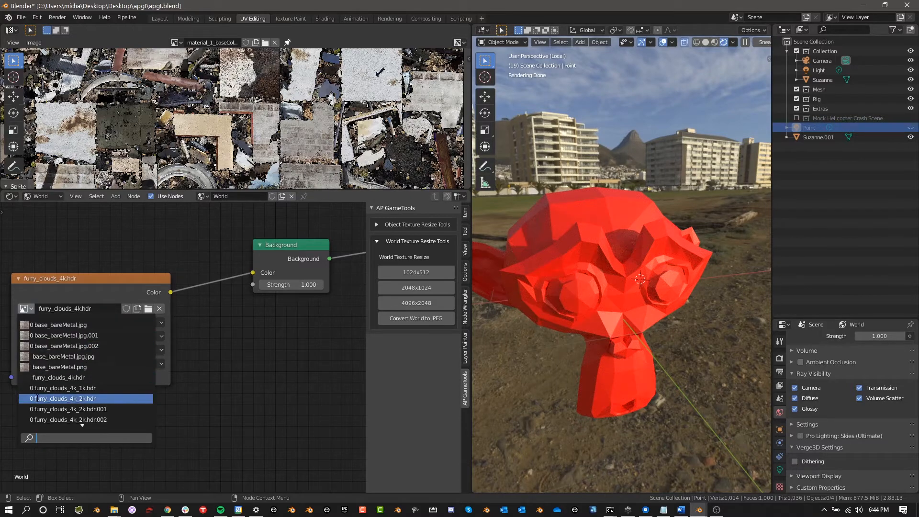
pyautogui.click(64, 398)
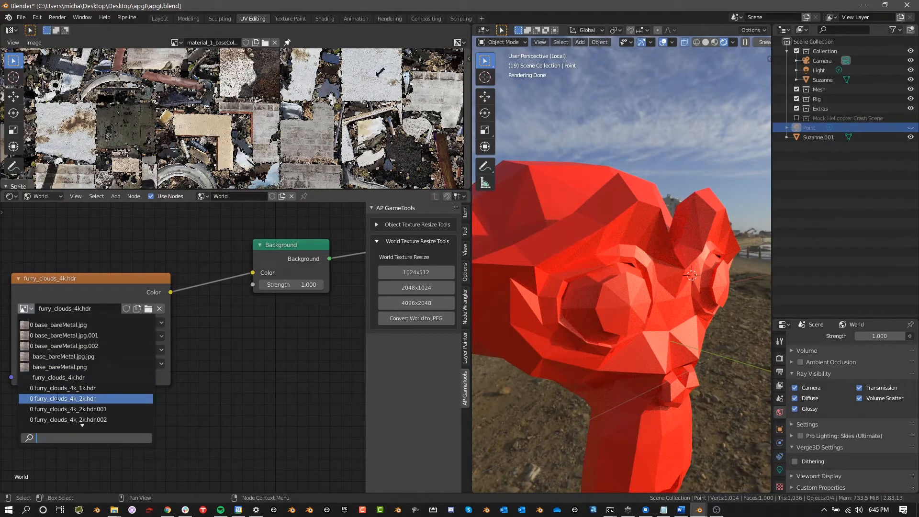
pyautogui.click(63, 397)
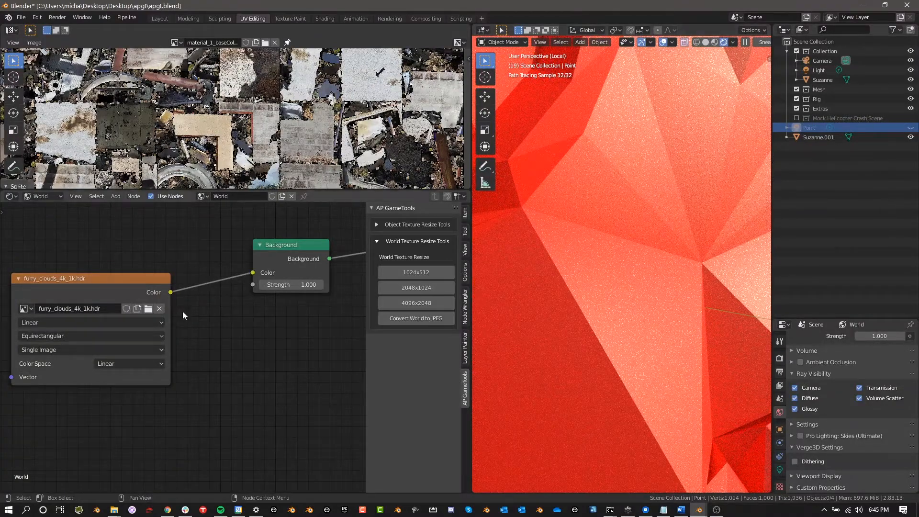
# Switch the world image from the 1K copy back to furry_clouds_4k.hdr.
pyautogui.click(23, 308)
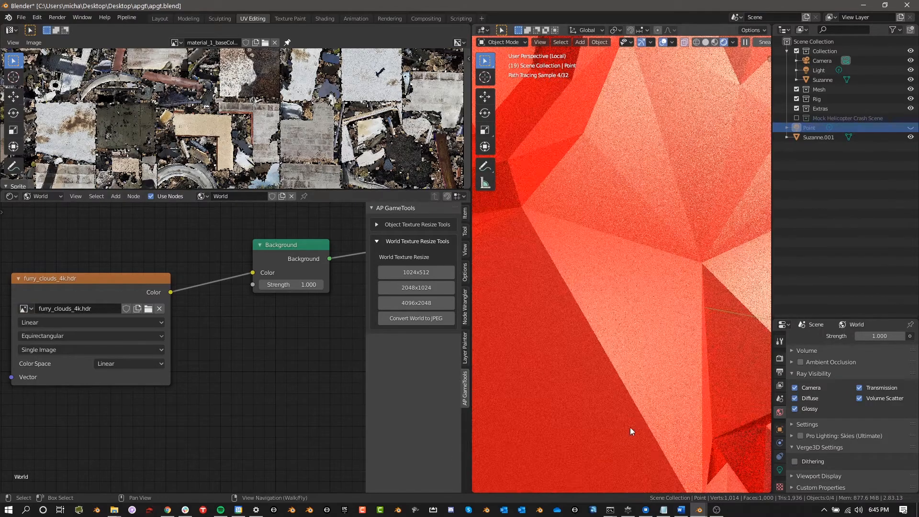
pyautogui.moveTo(604, 321)
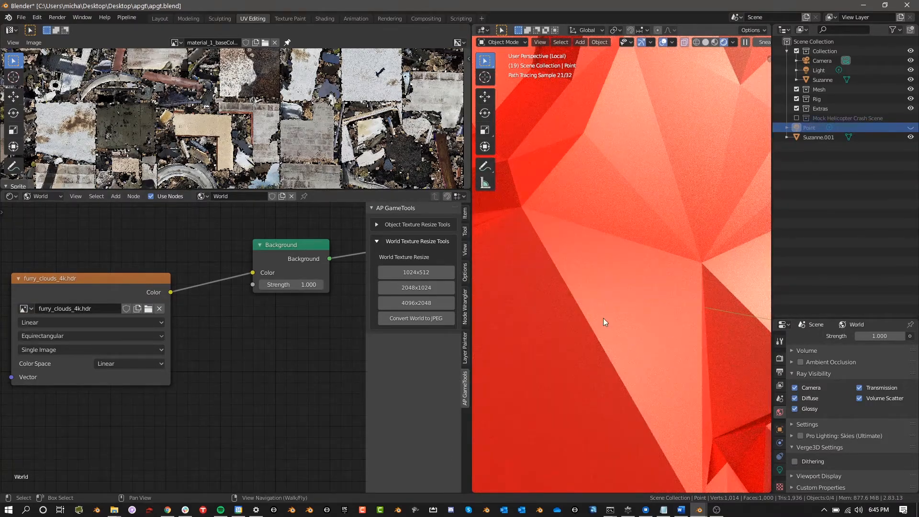
pyautogui.moveTo(623, 274)
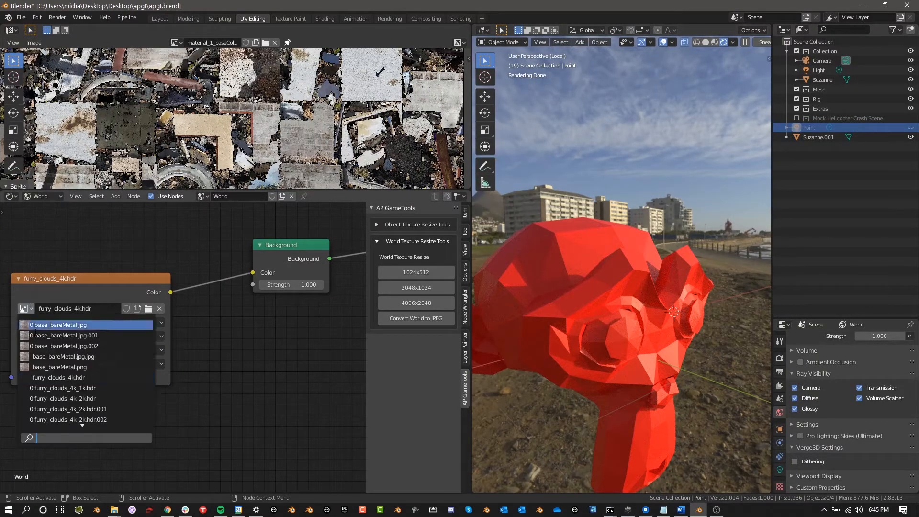
pyautogui.click(67, 399)
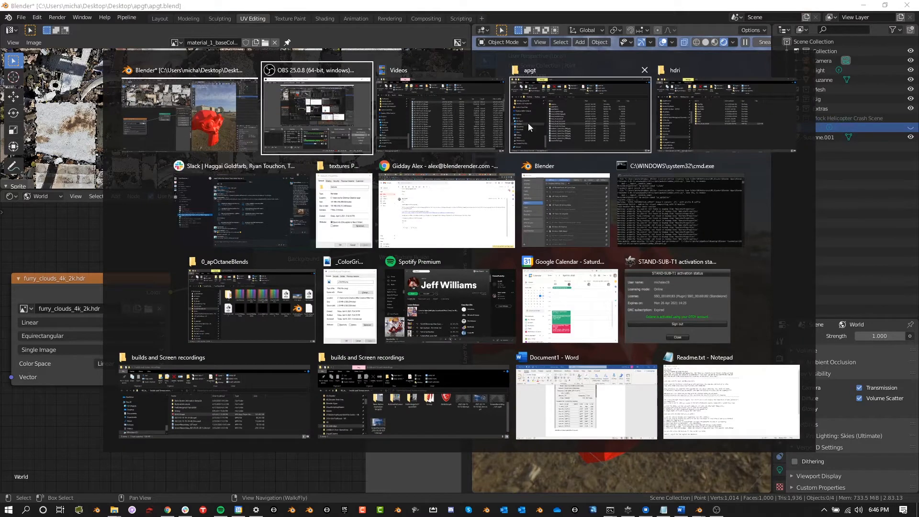
pyautogui.moveTo(591, 111)
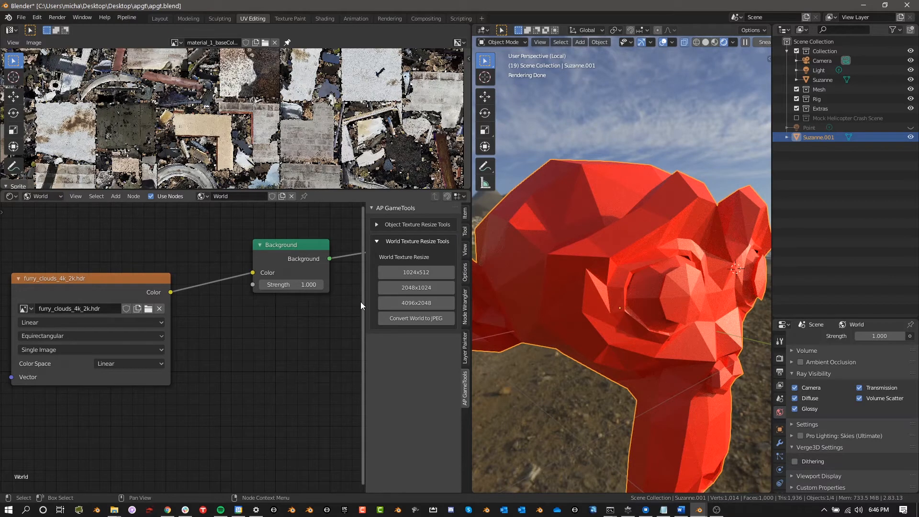
pyautogui.moveTo(415, 319)
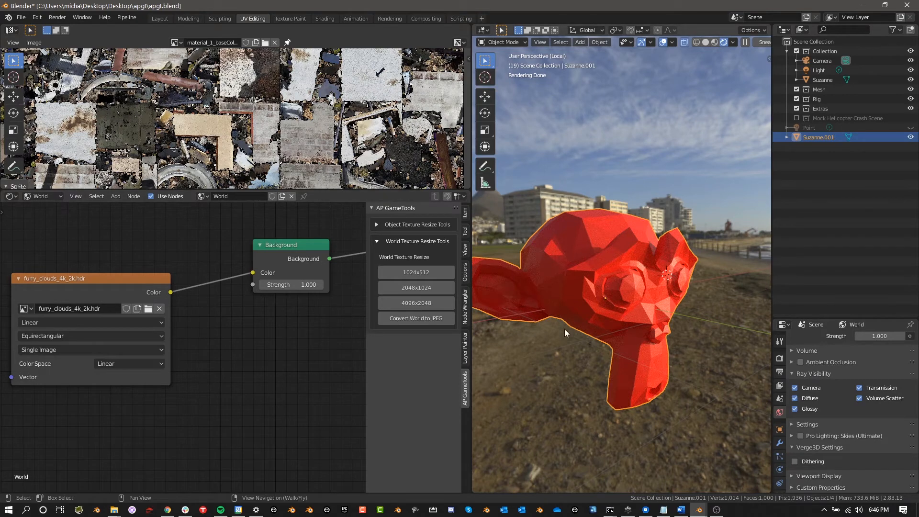
pyautogui.moveTo(643, 365)
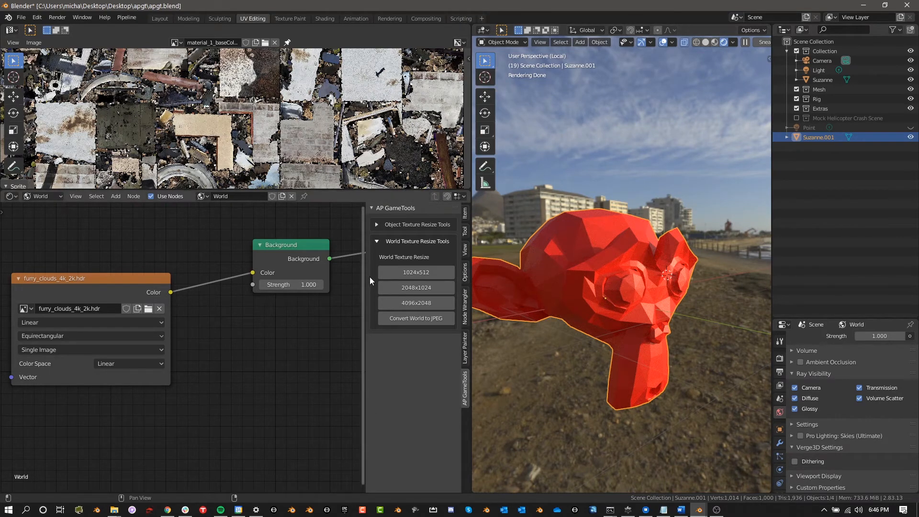
# Toggle AP GameTools' Object Texture Resize Tools panel open and closed a few times.
pyautogui.click(415, 224)
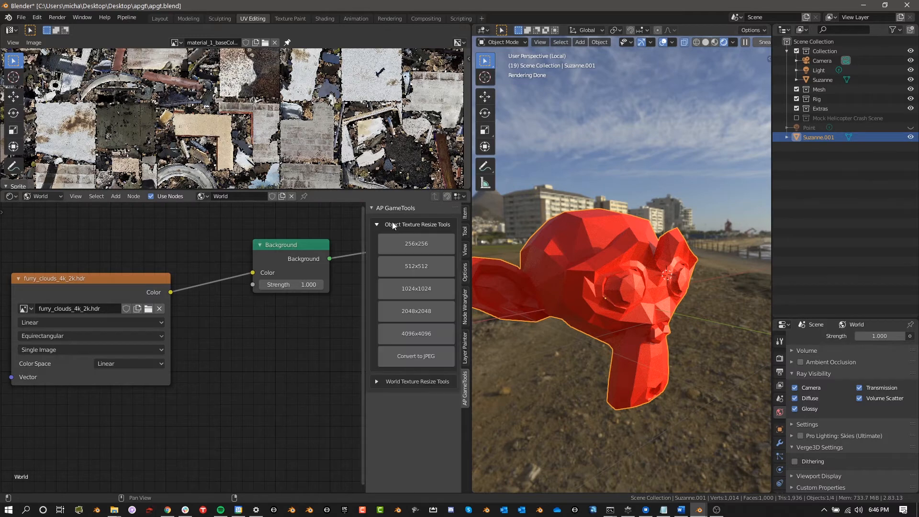
pyautogui.click(416, 224)
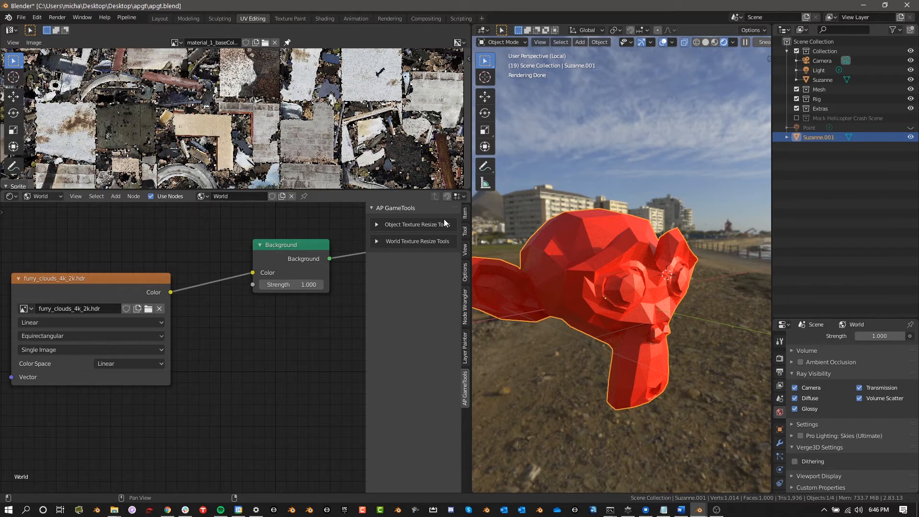
pyautogui.click(417, 224)
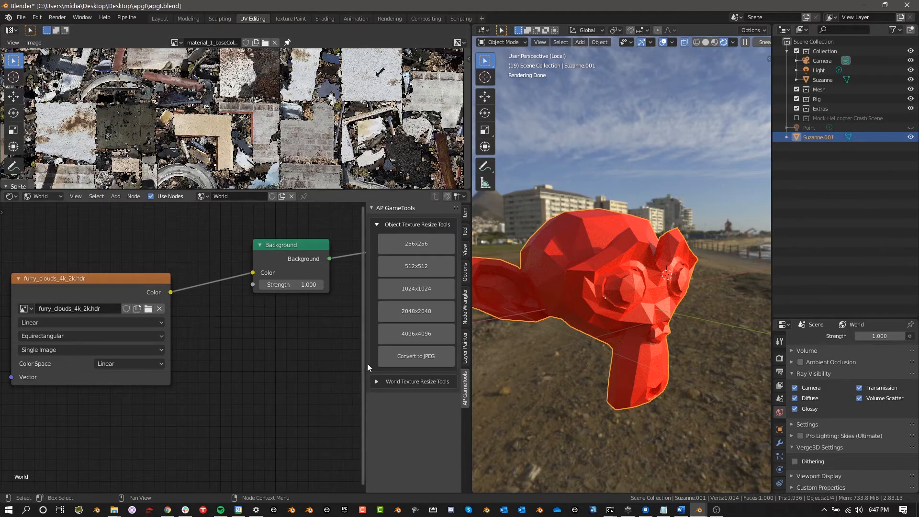
pyautogui.moveTo(499, 231)
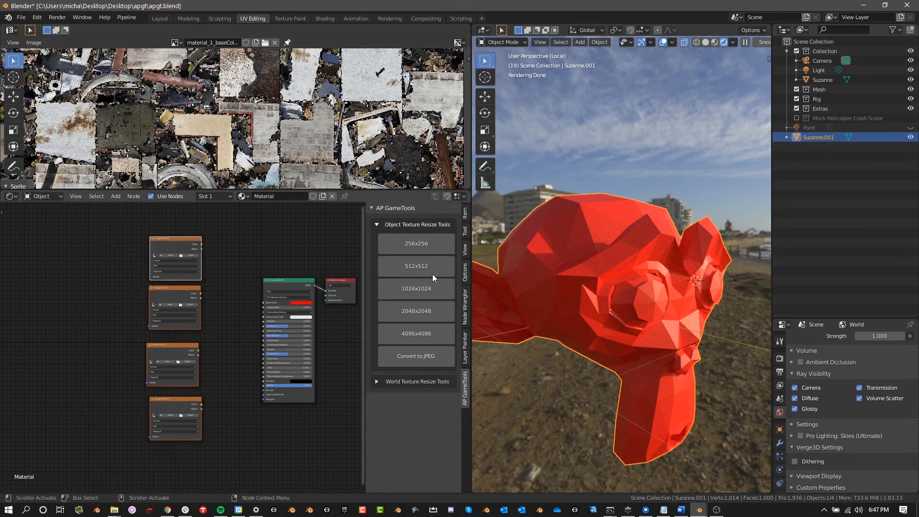
pyautogui.click(378, 224)
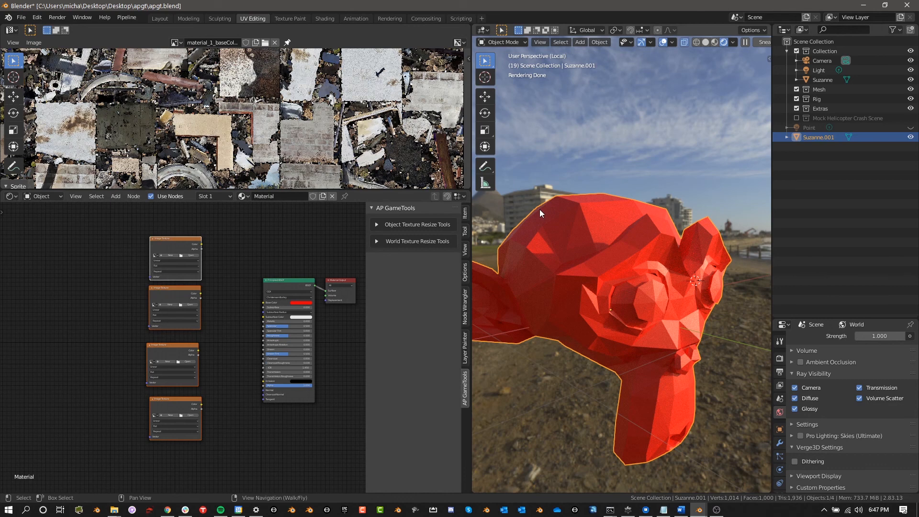
pyautogui.moveTo(490, 232)
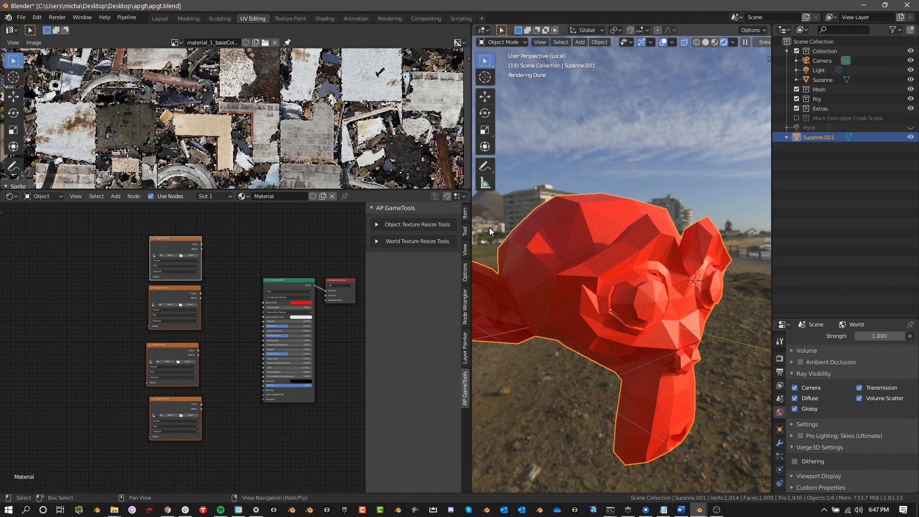